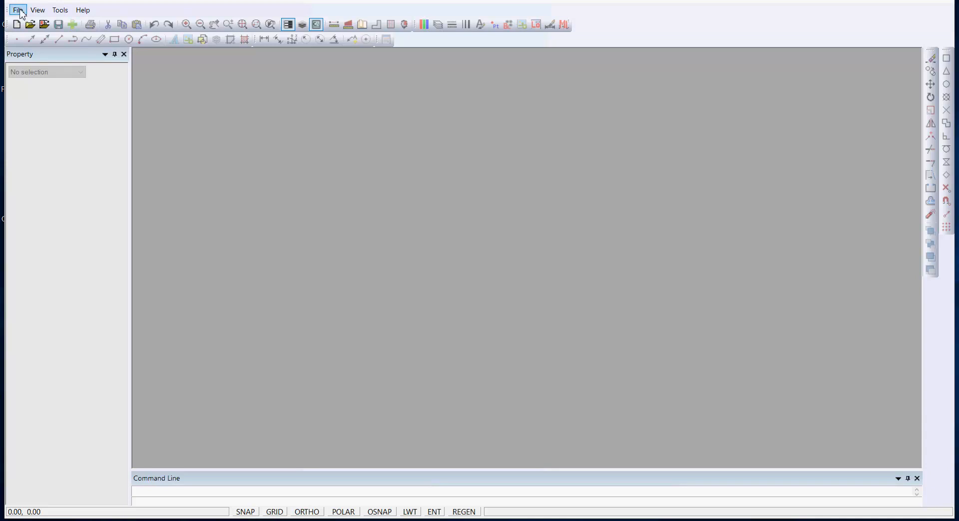
mouse_move(17, 24)
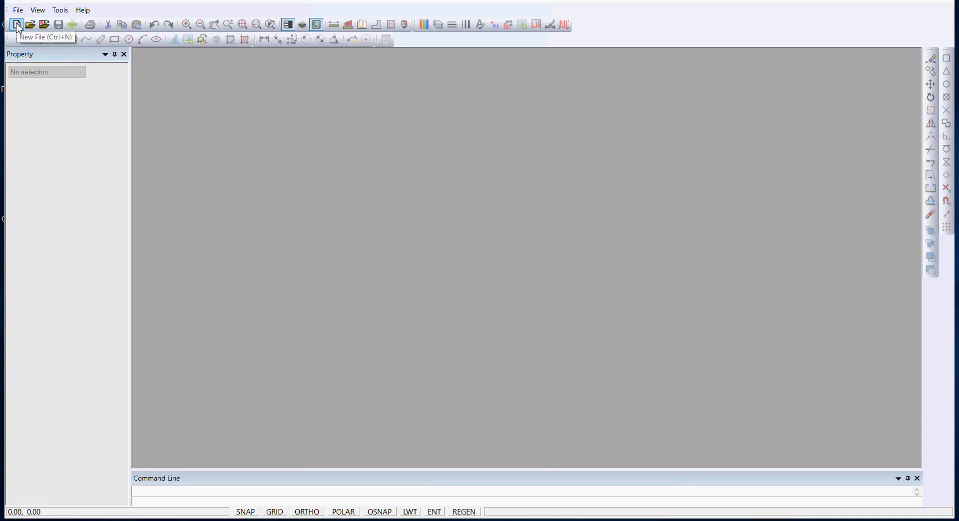
Start a new drawing from the Default.lcd template
click(15, 24)
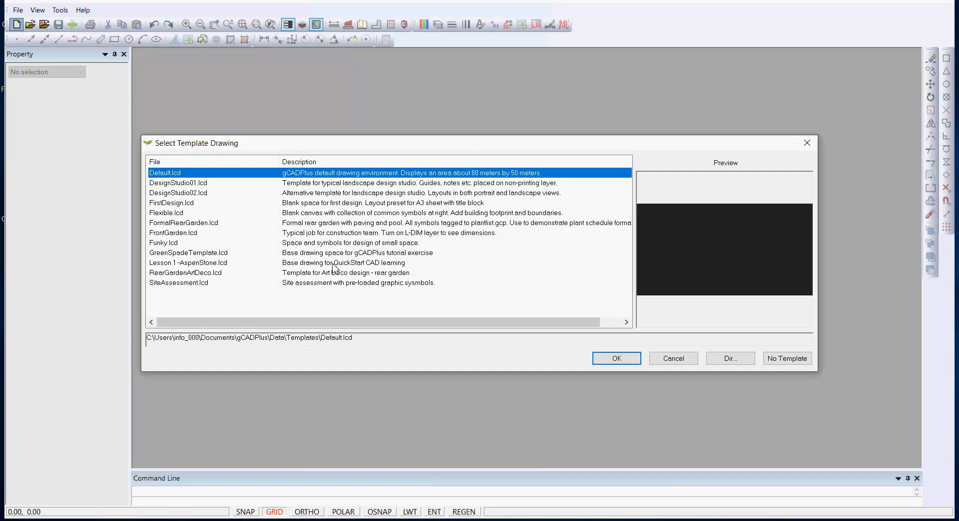
click(614, 357)
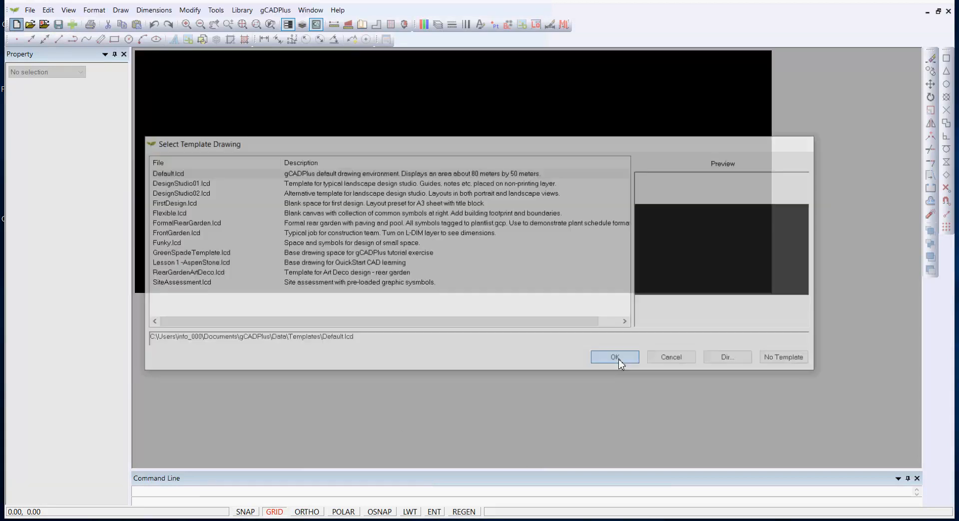
click(614, 356)
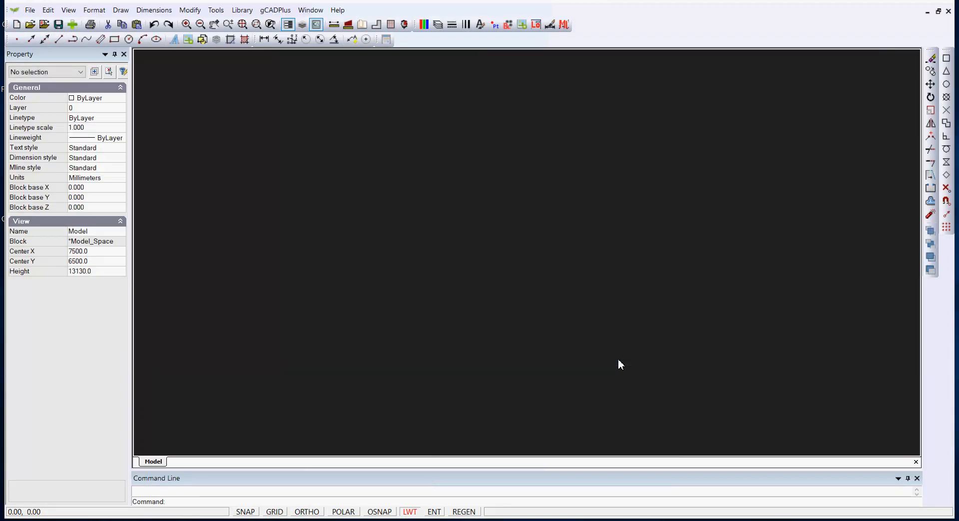
mouse_move(357, 178)
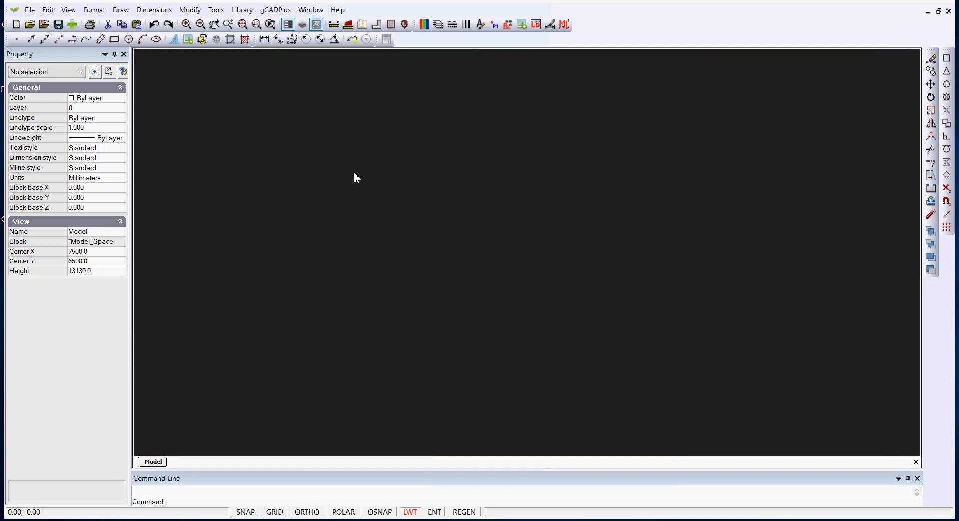
mouse_move(402, 293)
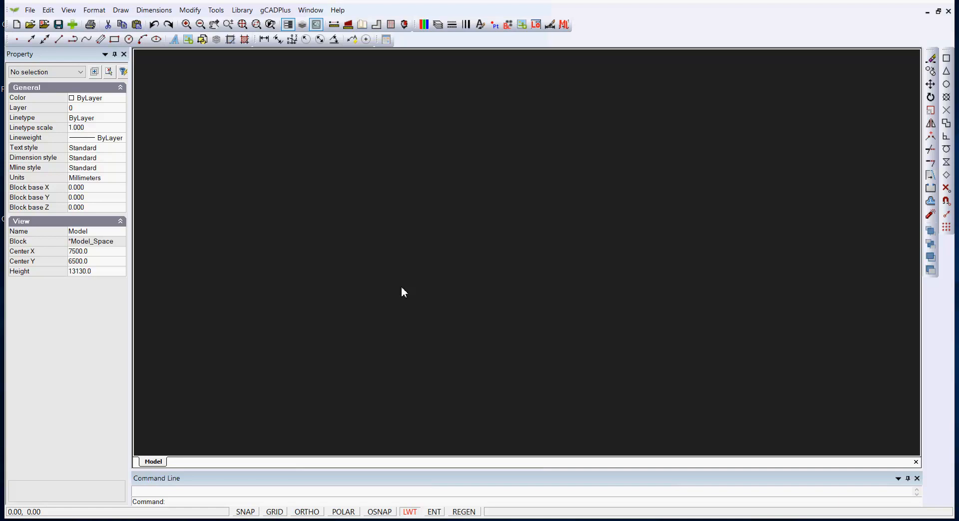
mouse_move(334, 24)
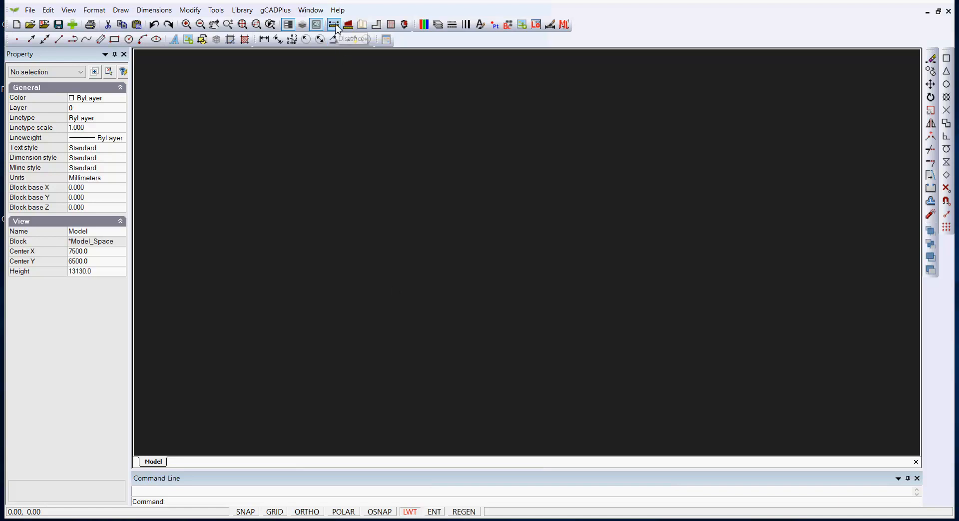
click(335, 24)
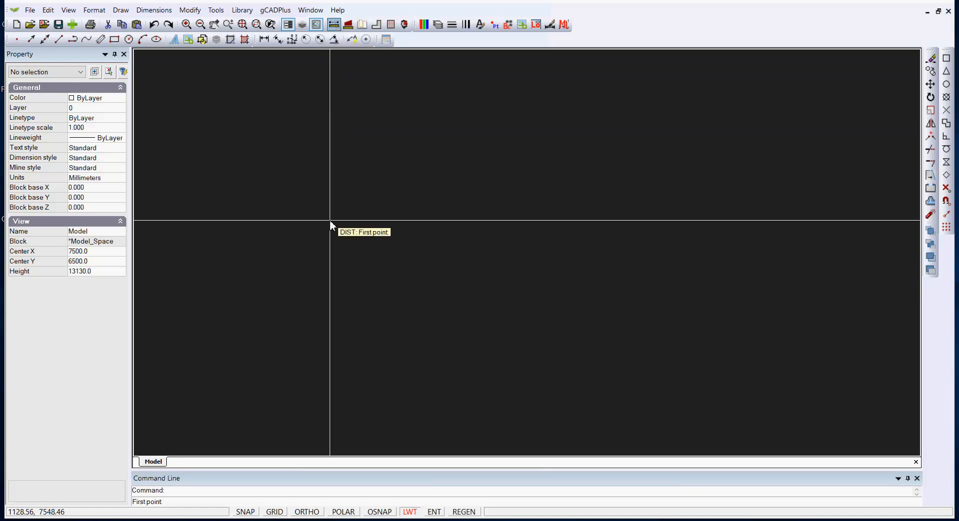
mouse_move(178, 219)
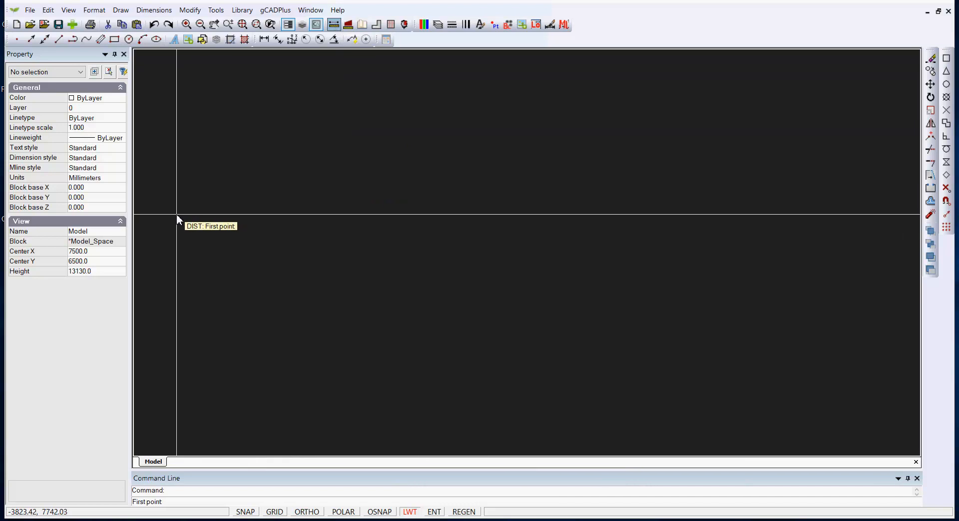
click(177, 214)
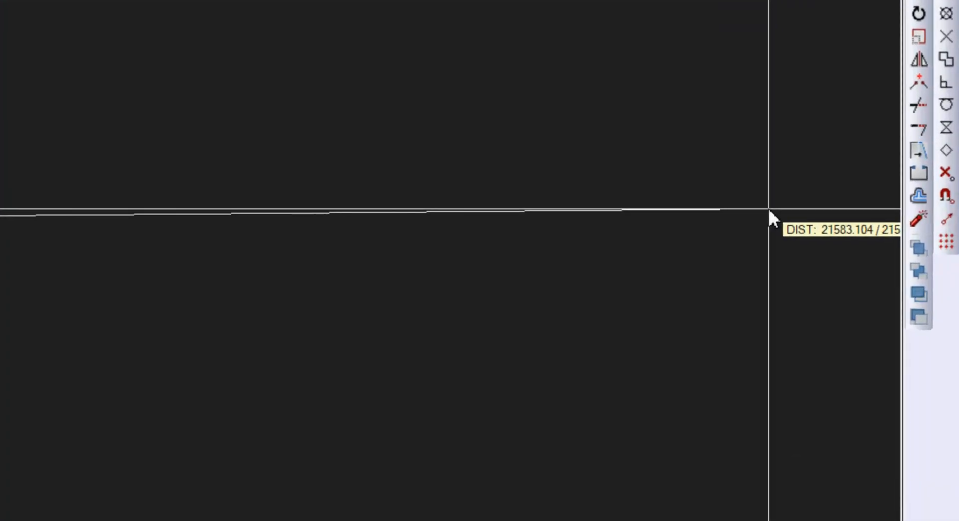
mouse_move(687, 219)
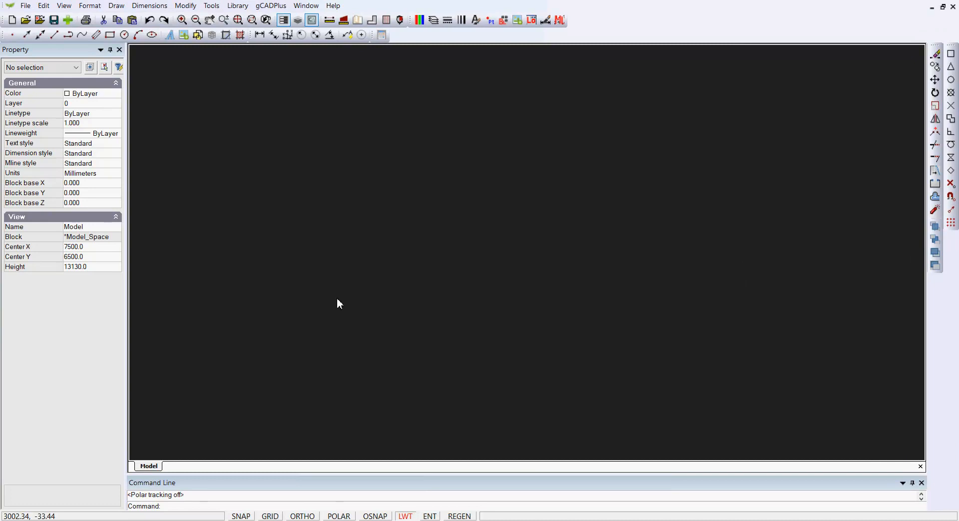
mouse_move(341, 313)
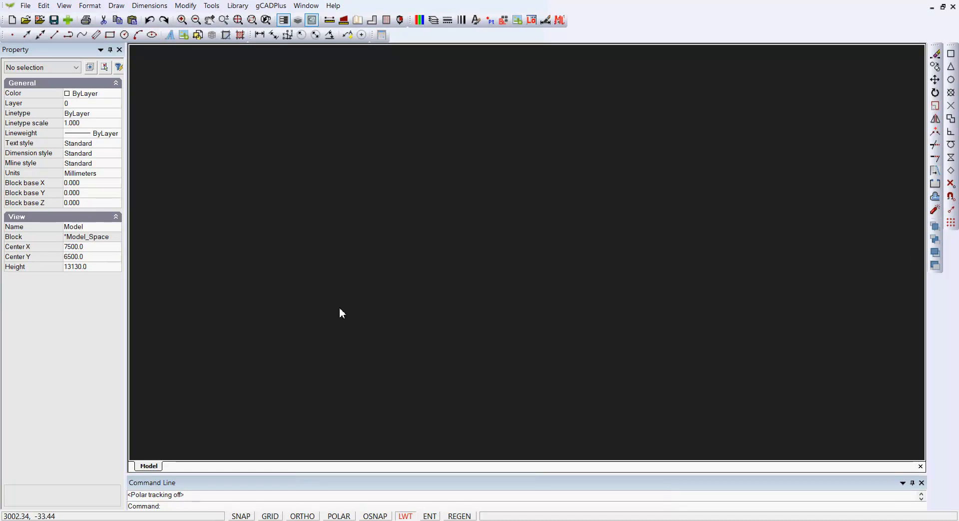
mouse_move(338, 516)
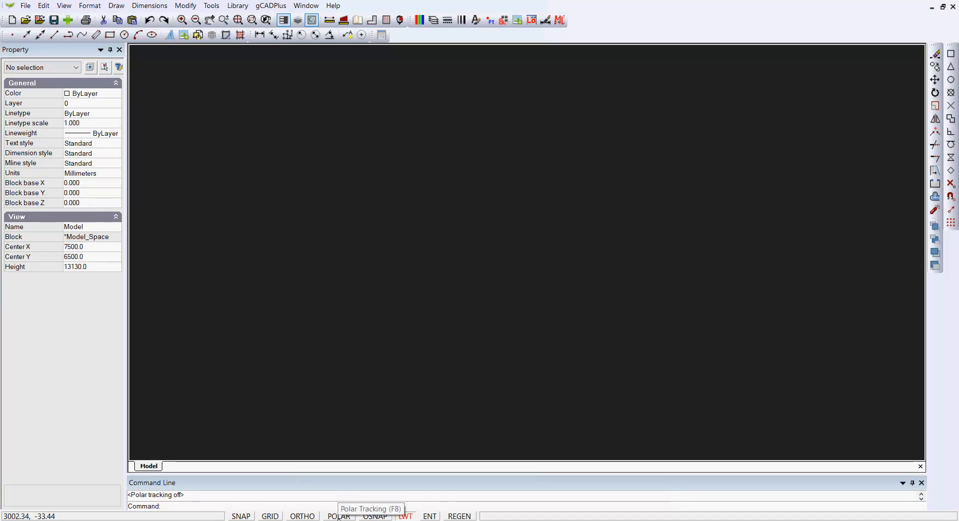
Switch on polar tracking from the status bar
click(338, 516)
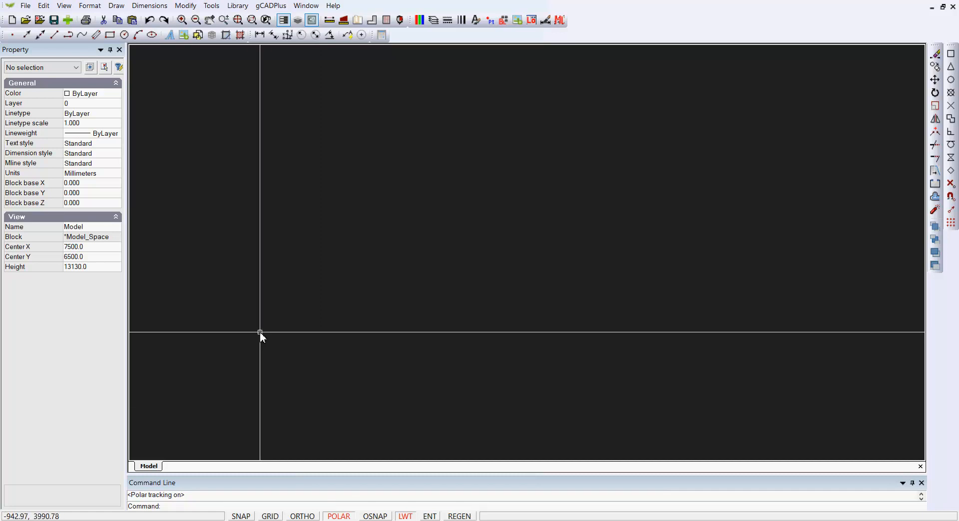
mouse_move(325, 323)
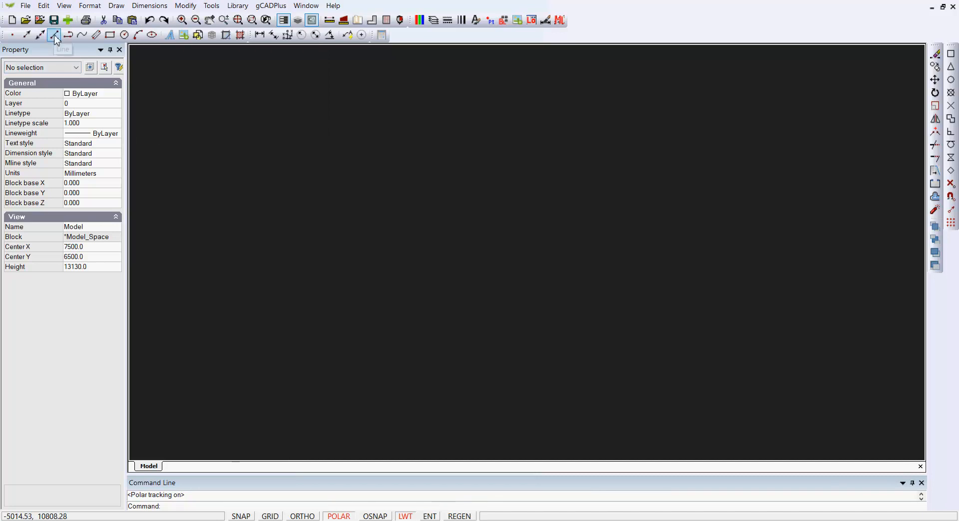
mouse_move(54, 35)
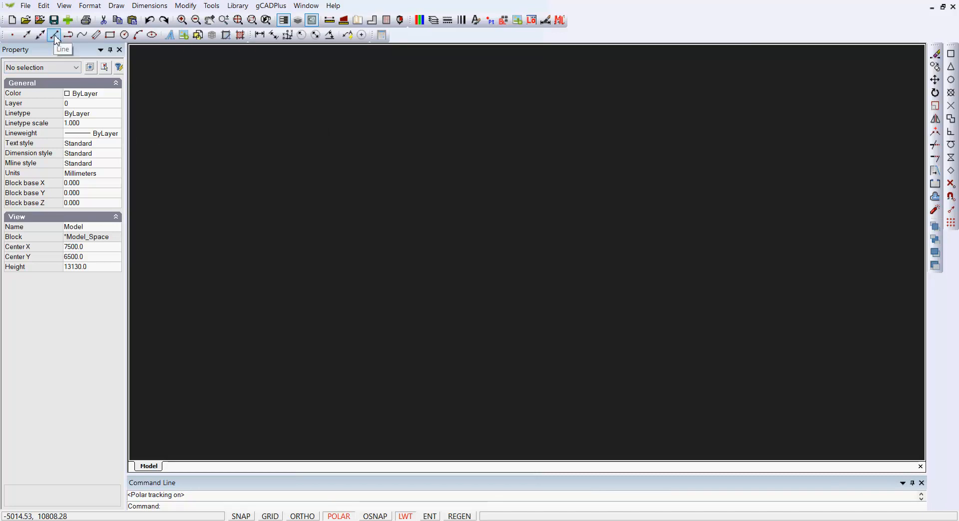
mouse_move(116, 6)
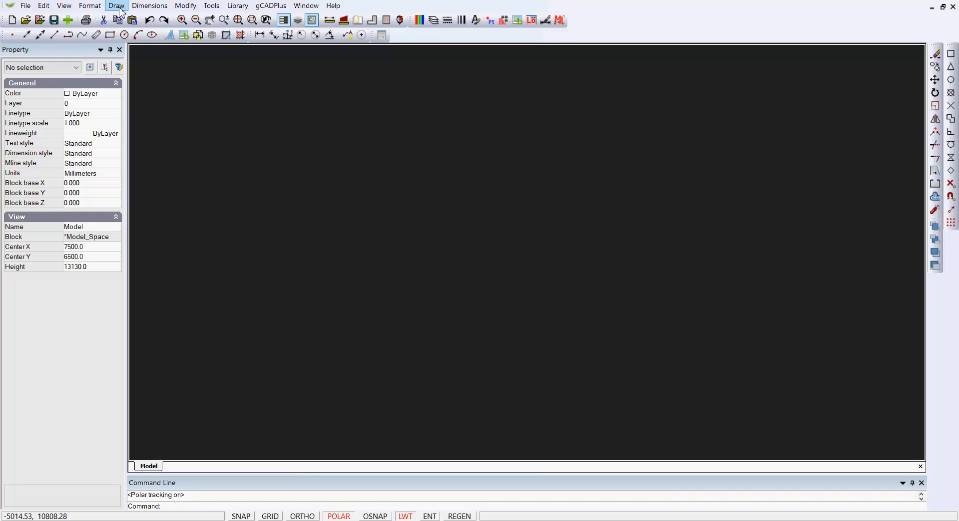
Draw the wall outline as connected Line segments with lengths 3500, 5500 and 7240, then end the command
click(116, 6)
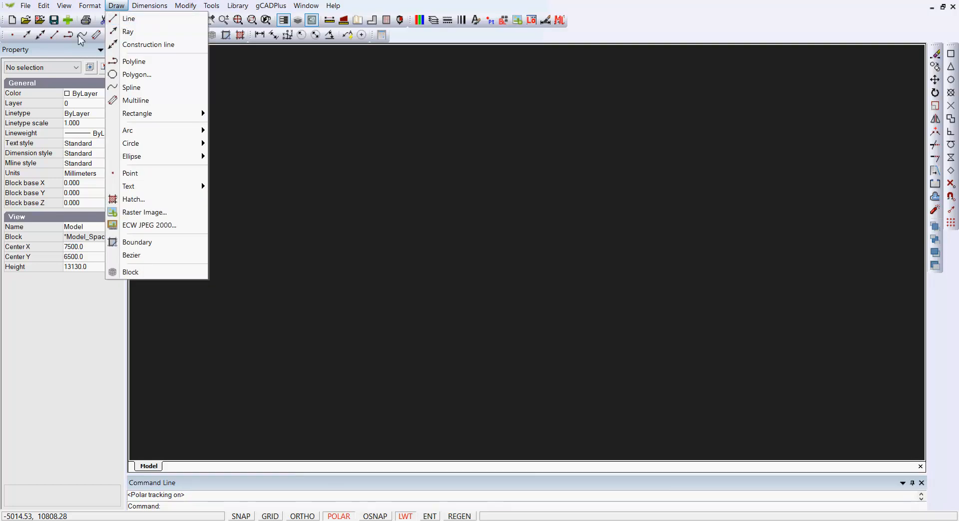
click(128, 18)
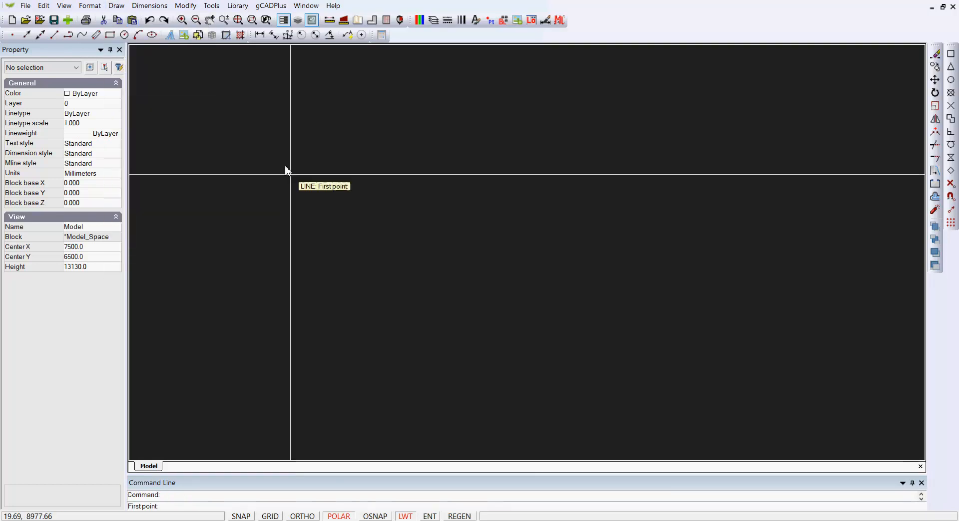
mouse_move(323, 432)
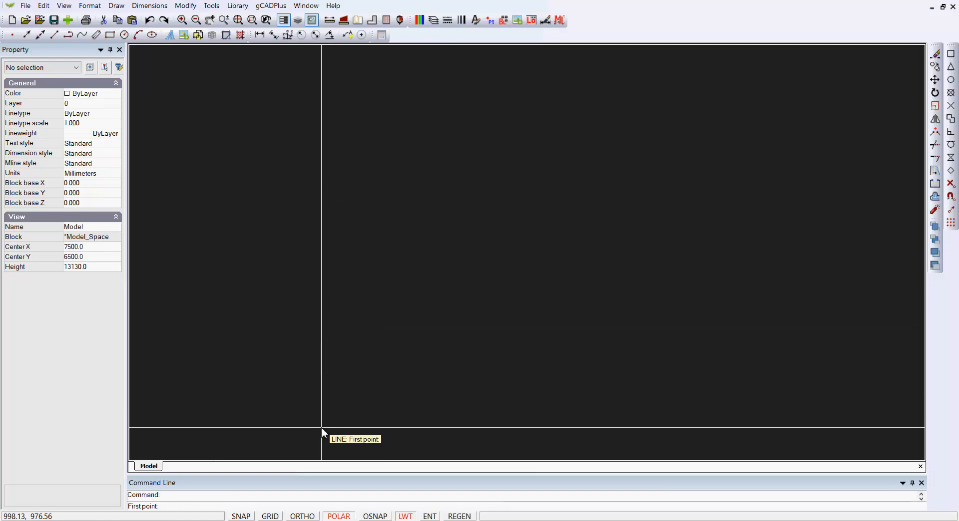
click(321, 427)
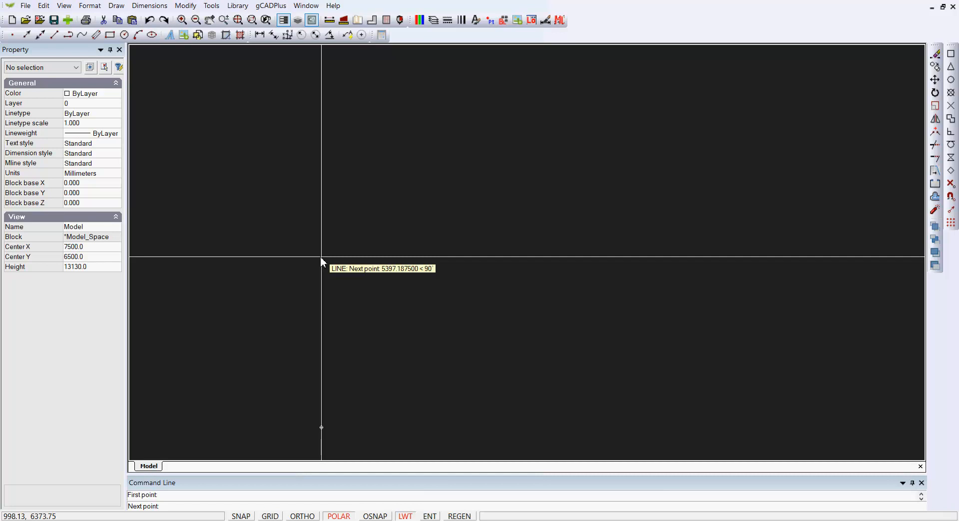
text(3)
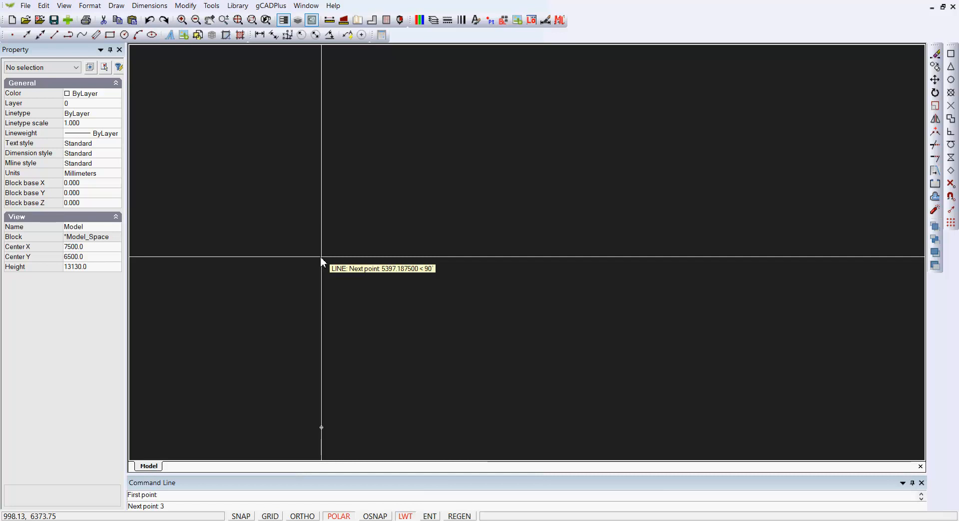
text(500)
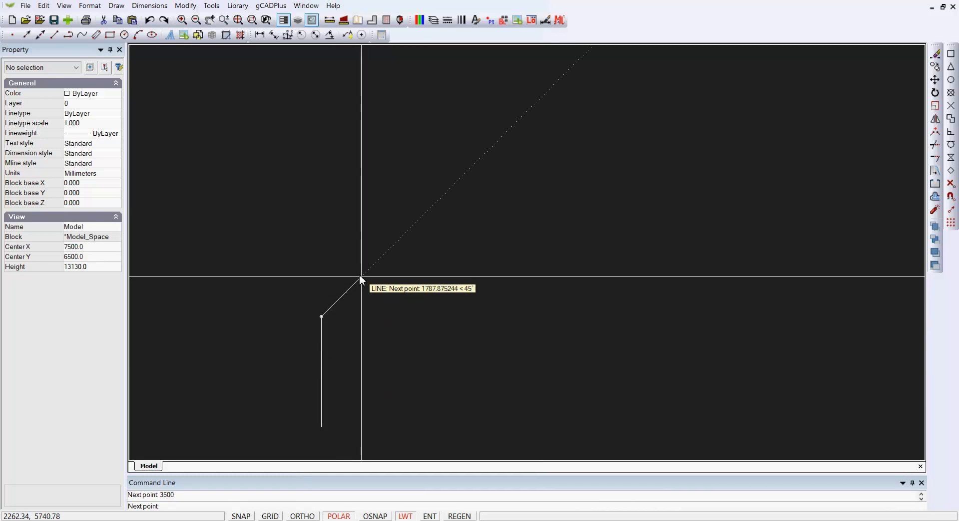
text(55)
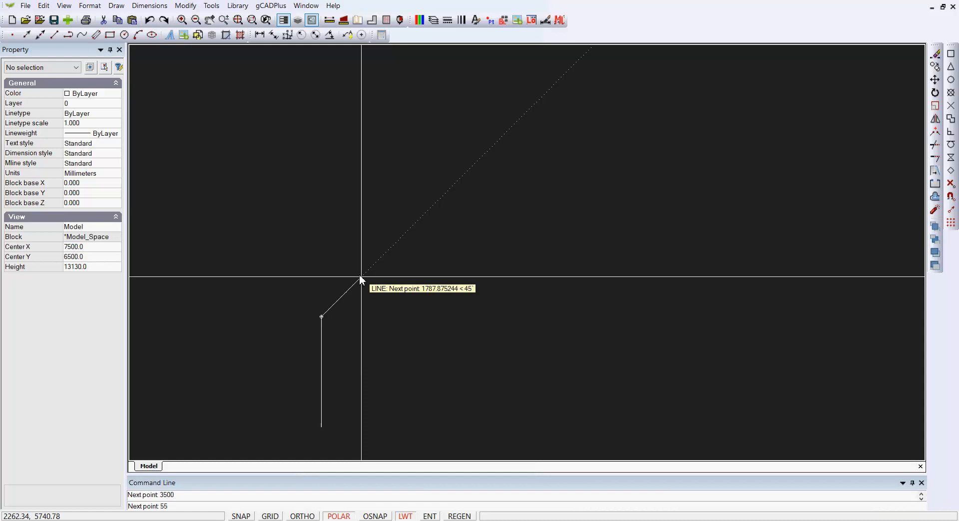
text(5500)
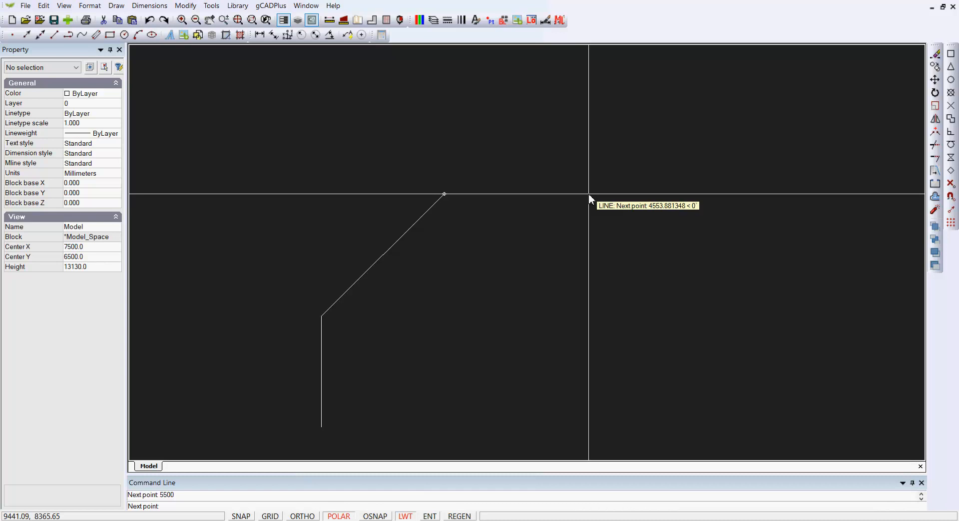
text(7240)
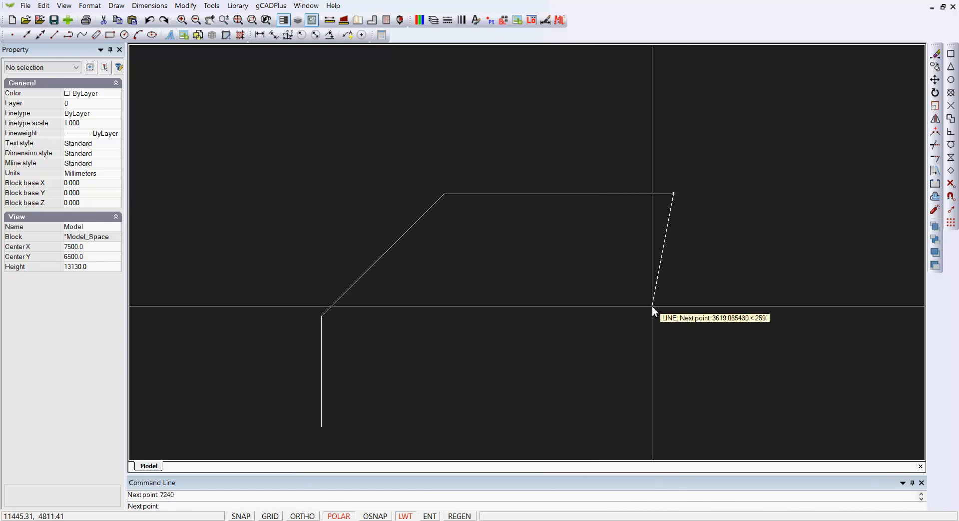
right_click(653, 312)
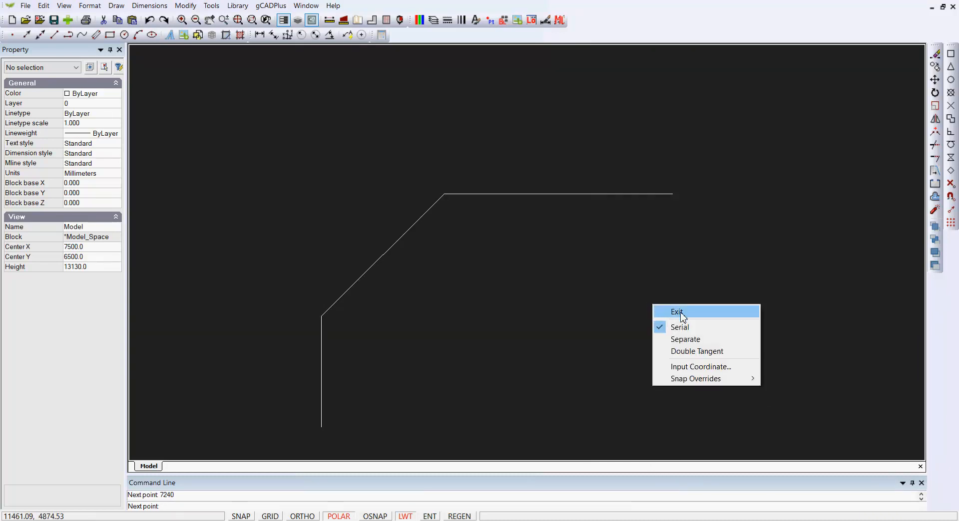
click(676, 312)
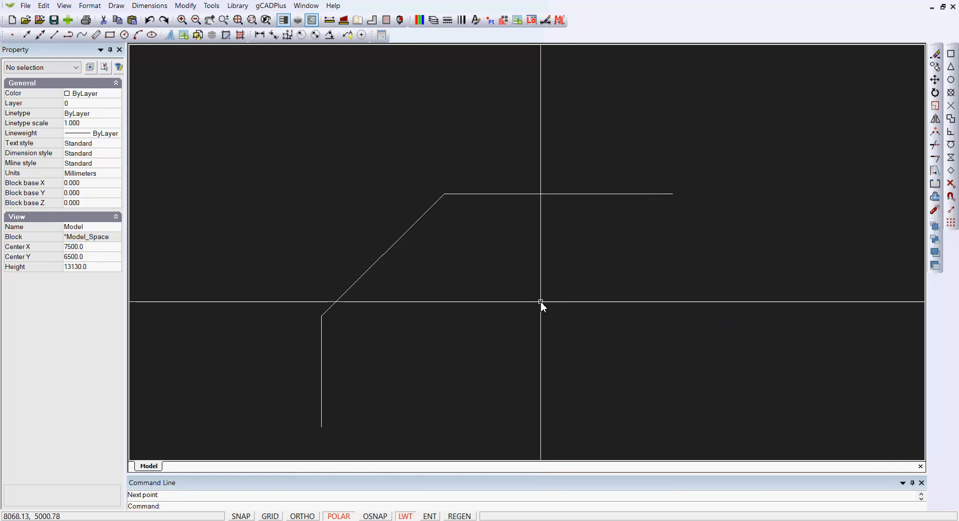
click(320, 372)
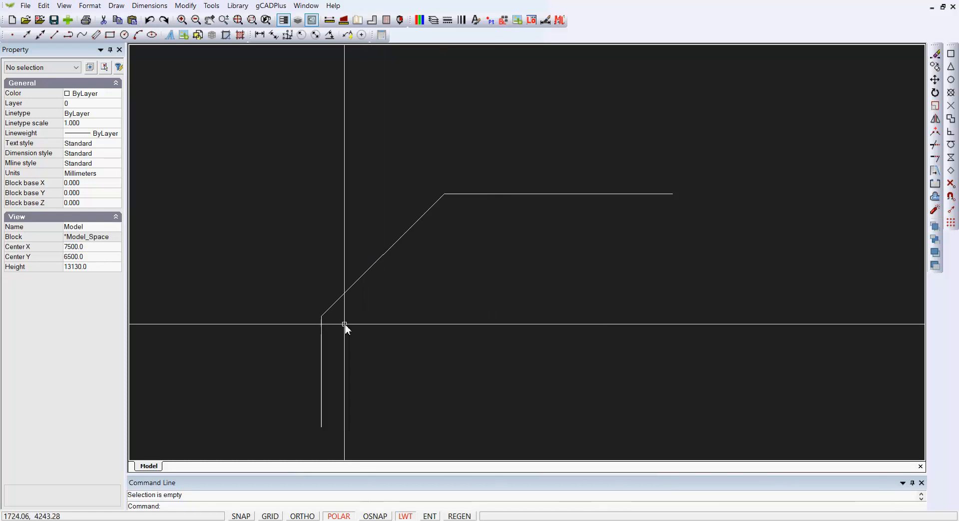
mouse_move(429, 327)
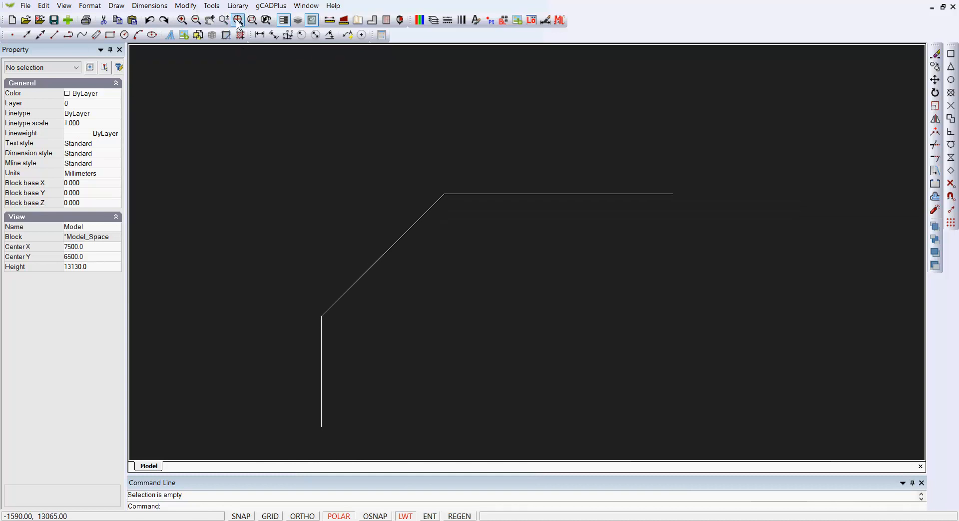
Insert UPlantSymbol05 from the Standard plant library beside the diagonal wall
click(238, 6)
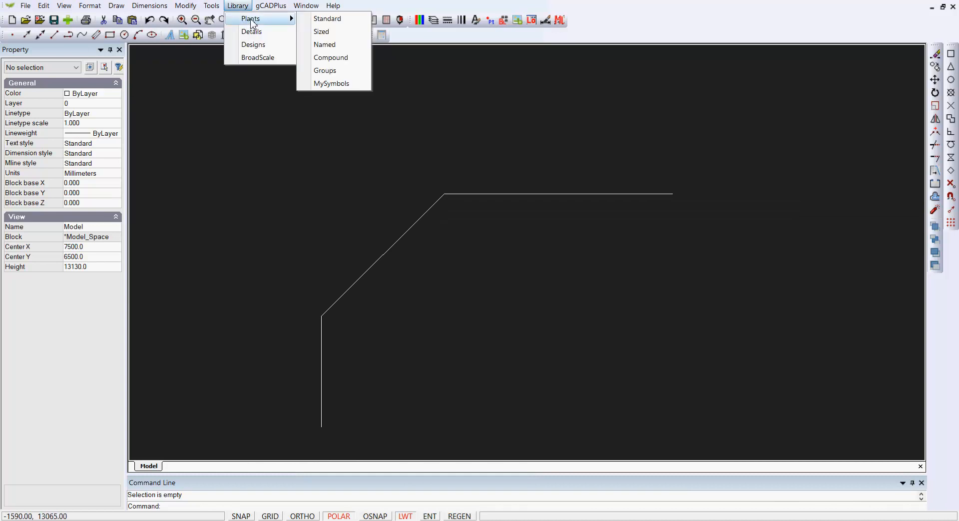
click(327, 18)
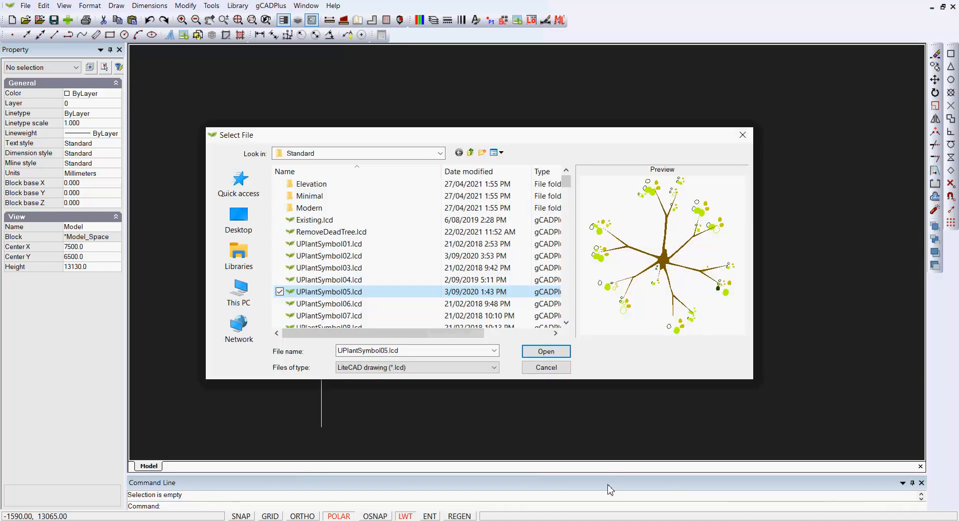
mouse_move(567, 383)
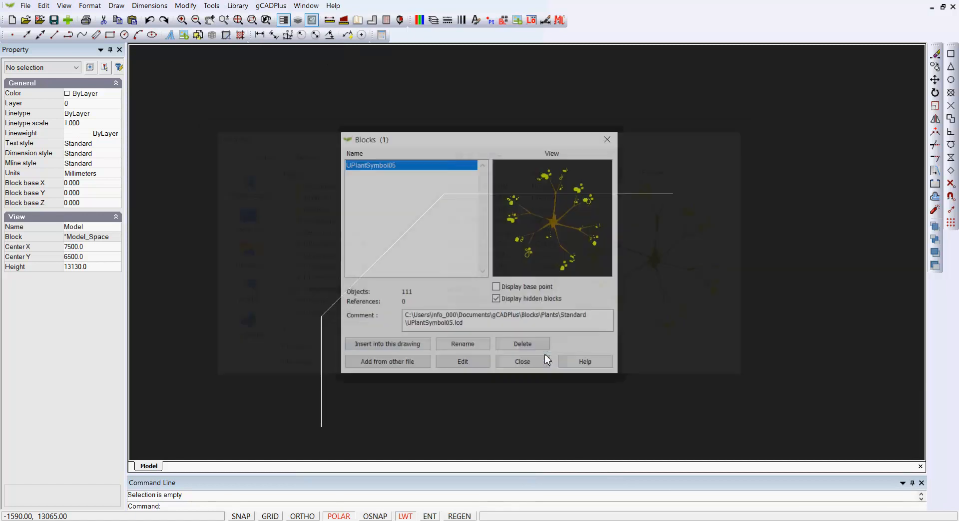
click(387, 343)
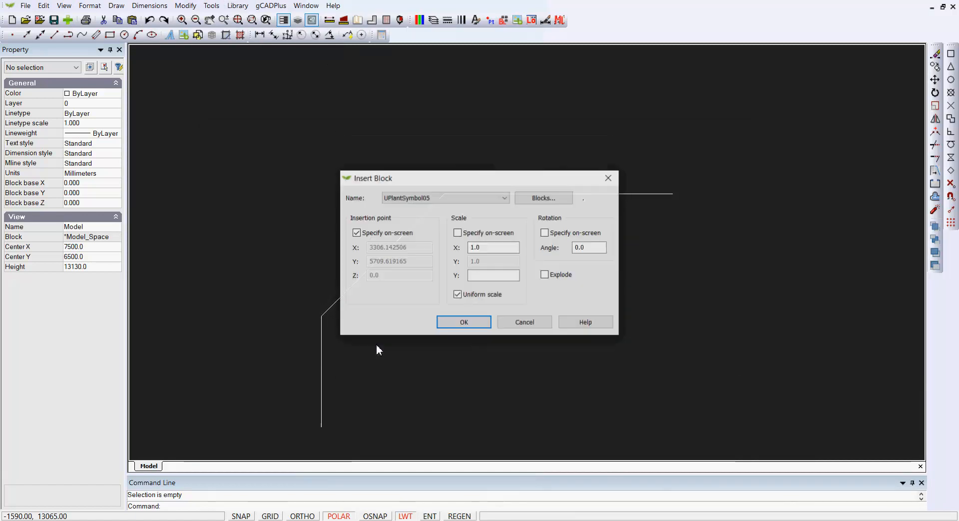
click(463, 323)
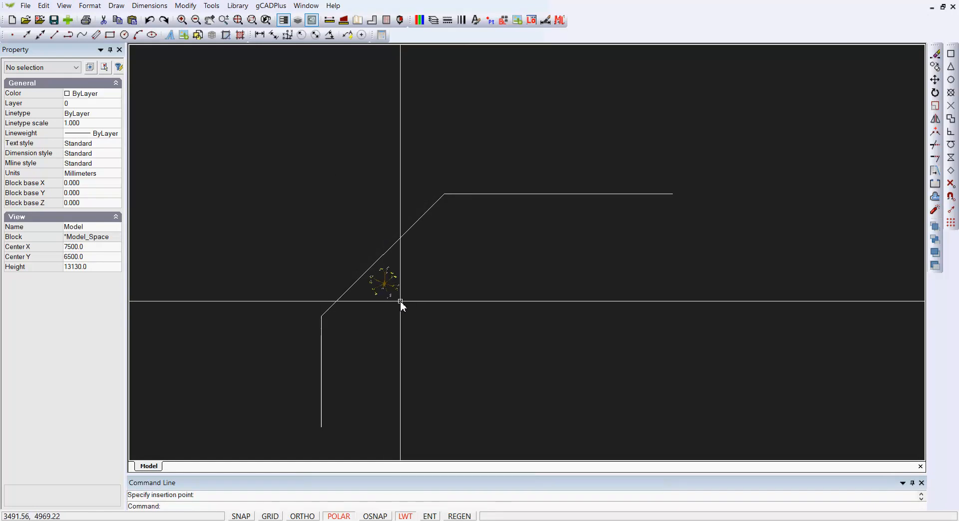
mouse_move(398, 331)
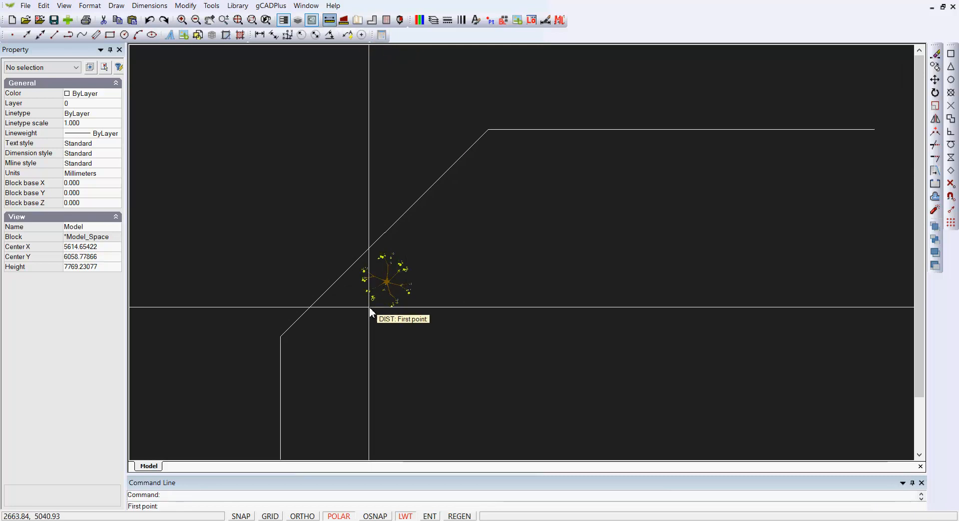
click(370, 312)
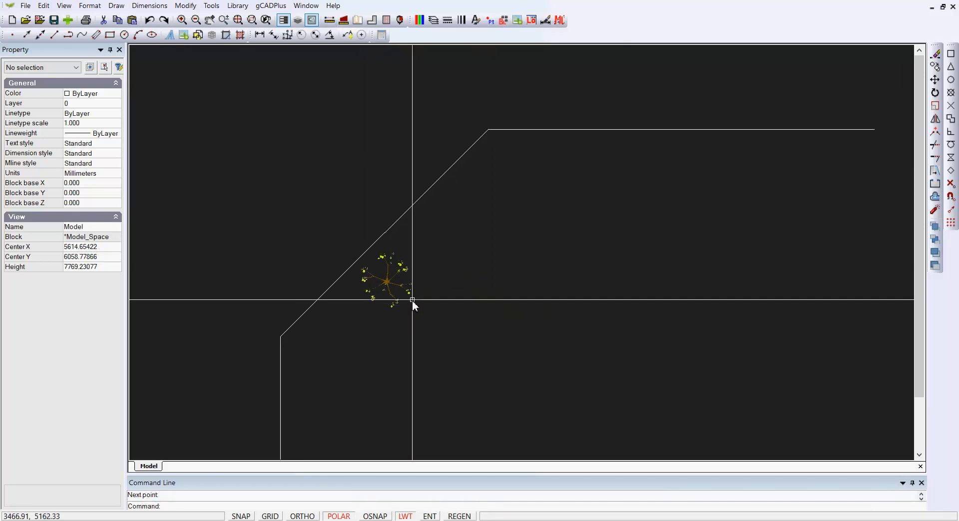
Select the plant symbol and set its Scale X and Scale Y to 5.0
click(387, 282)
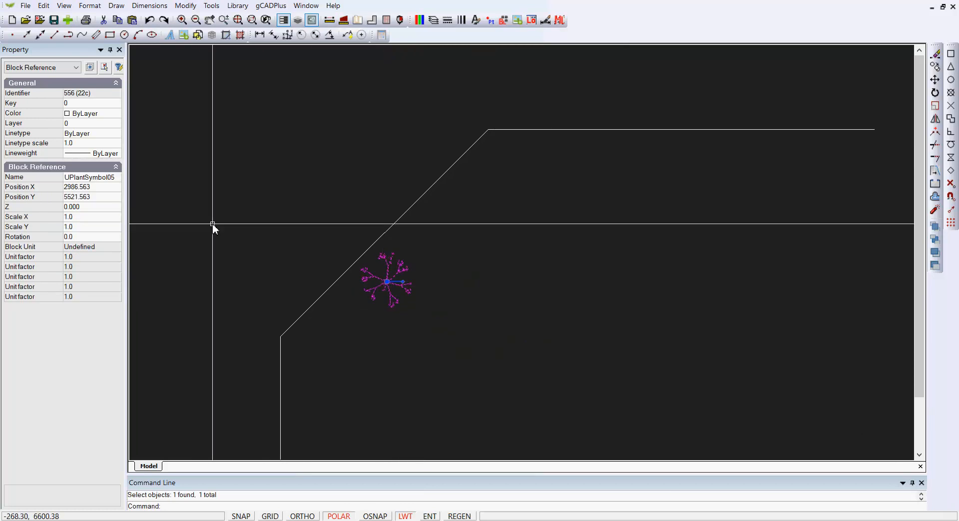
mouse_move(35, 318)
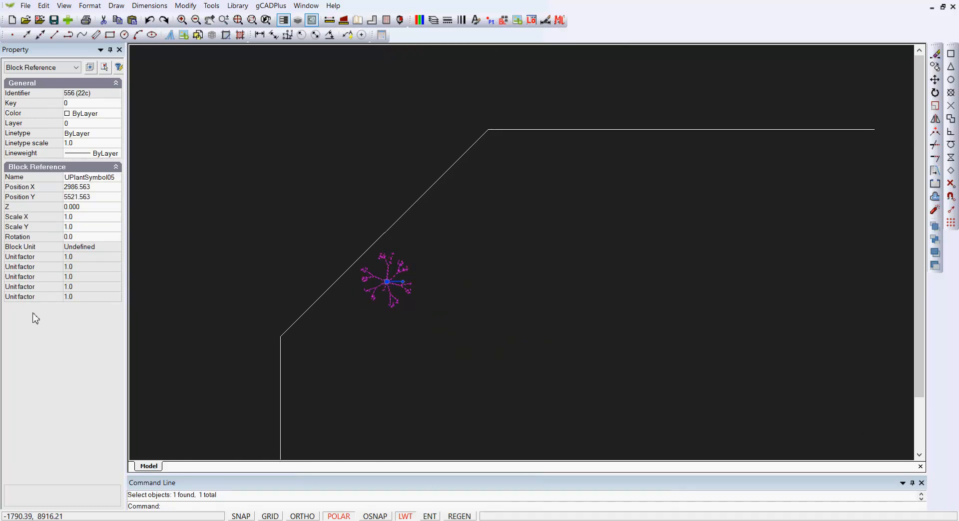
mouse_move(75, 243)
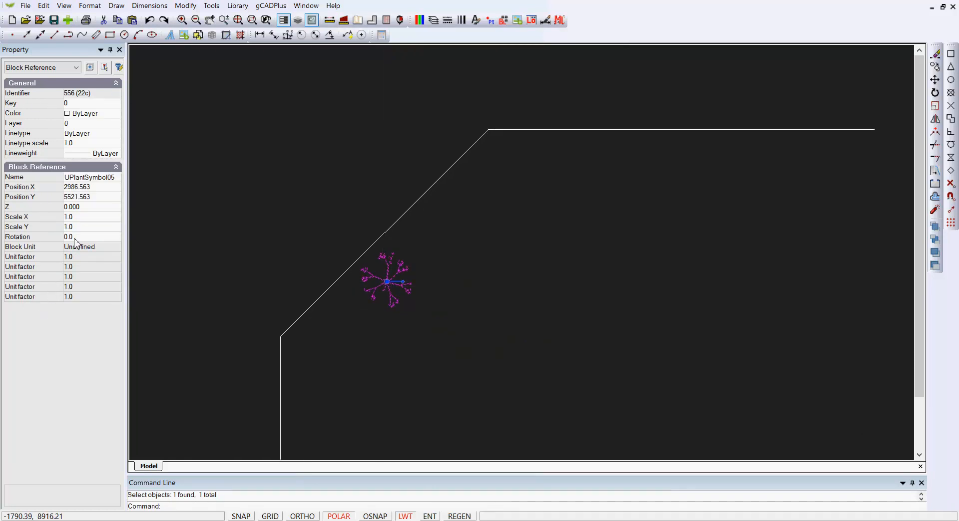
click(92, 217)
text(5)
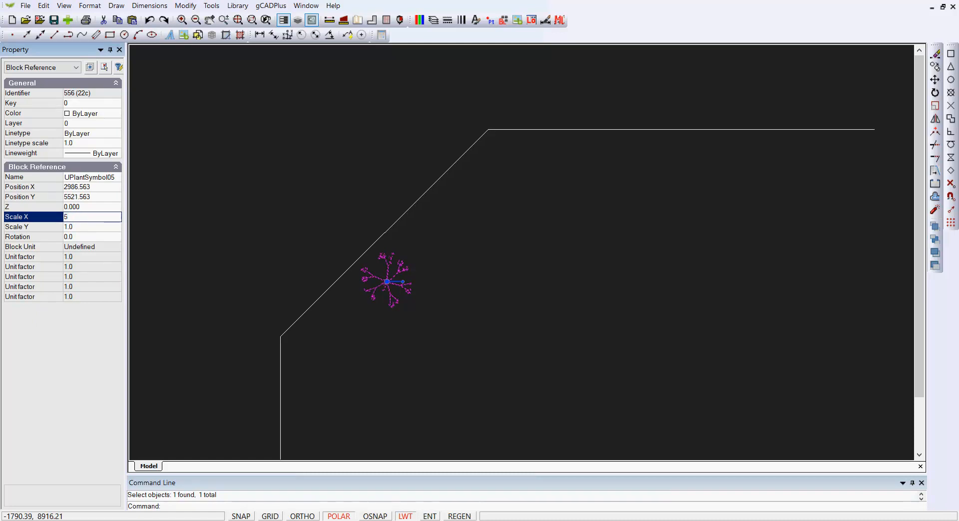
mouse_move(5, 142)
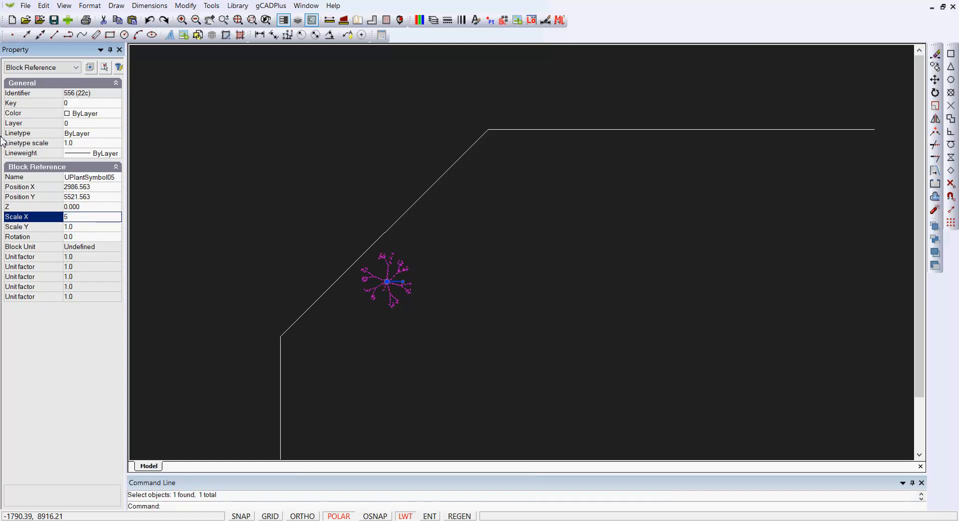
click(92, 227)
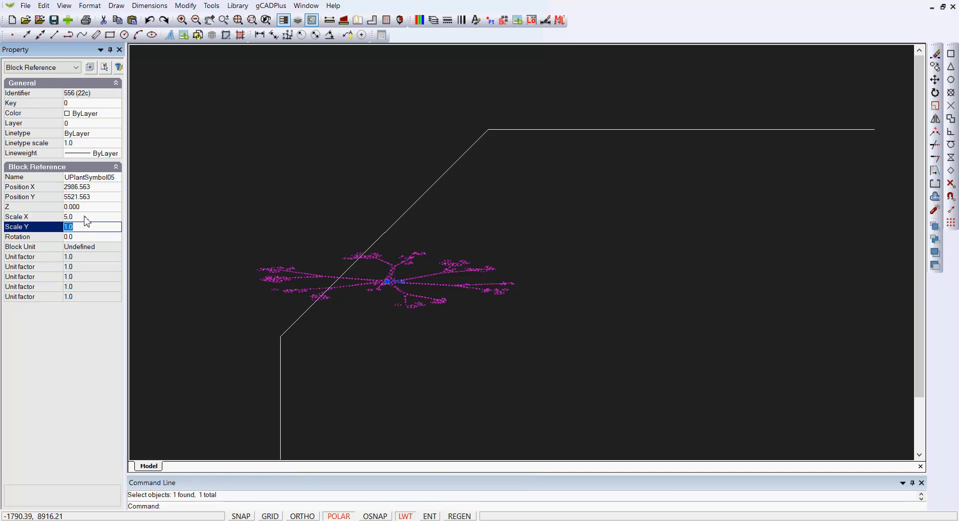
text(5.0)
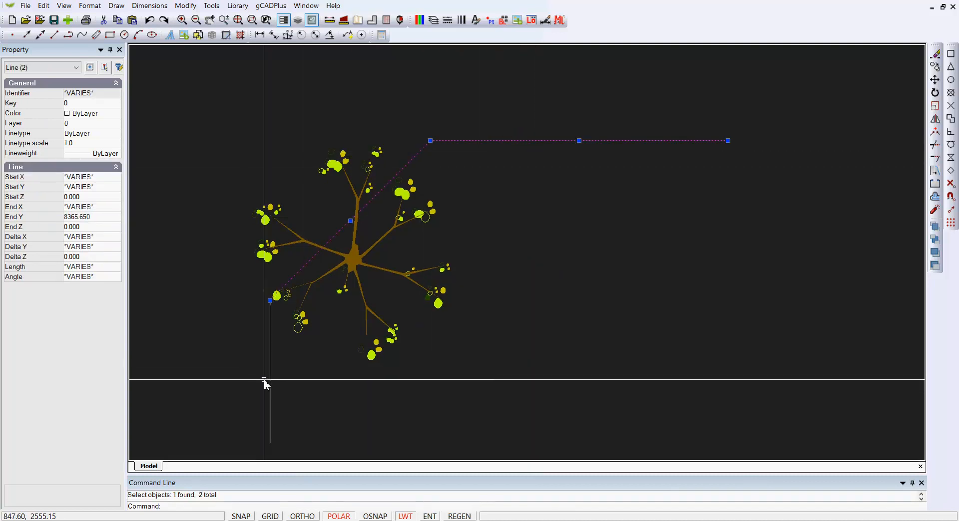
mouse_move(270, 414)
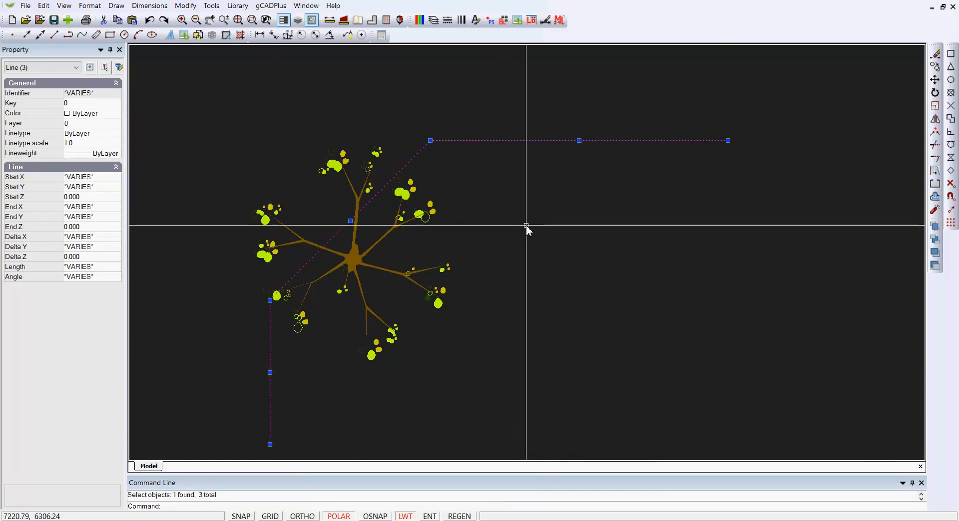
right_click(528, 231)
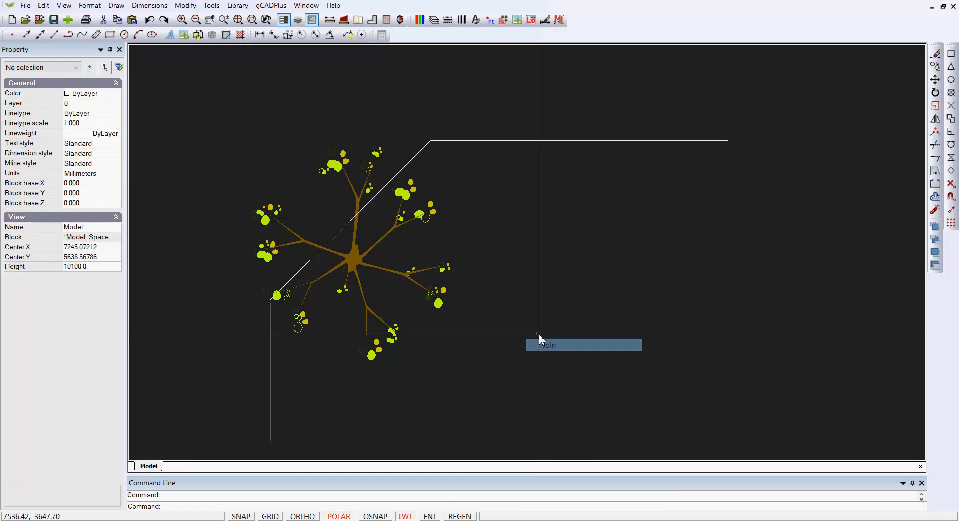
mouse_move(527, 317)
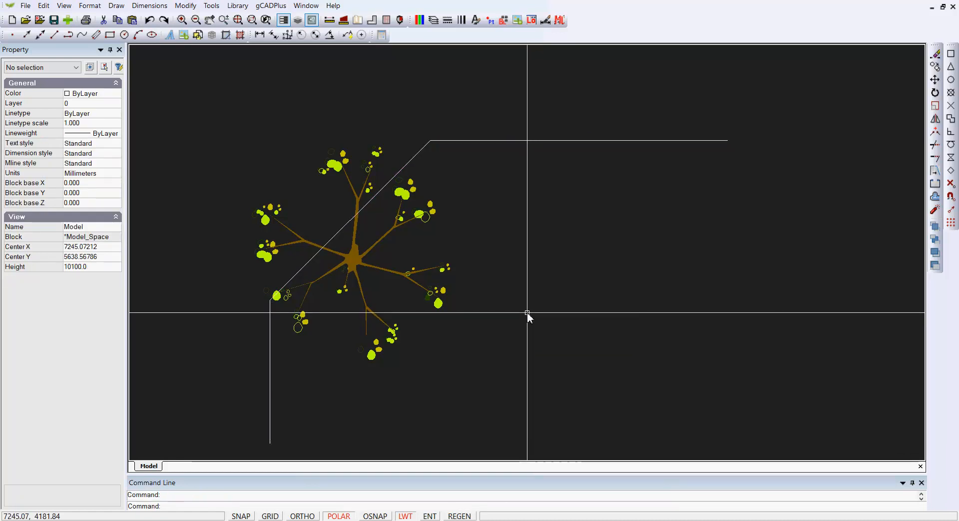
mouse_move(444, 192)
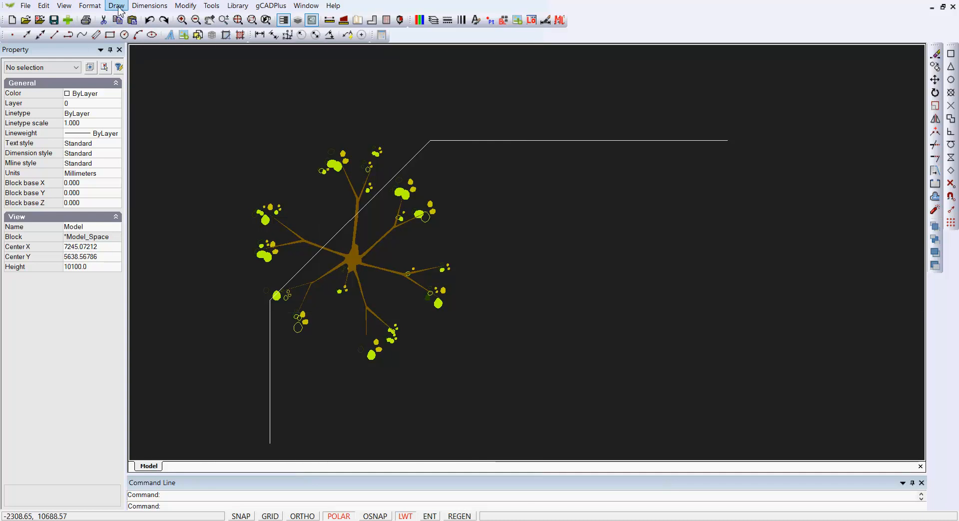
Offset the wall polyline 230 units to the outside to form a double-line wall
click(185, 6)
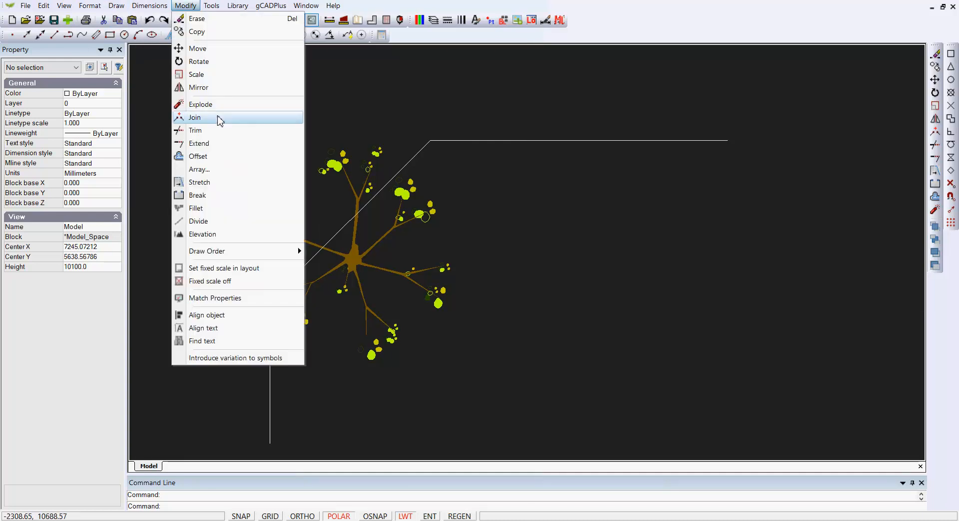
click(198, 156)
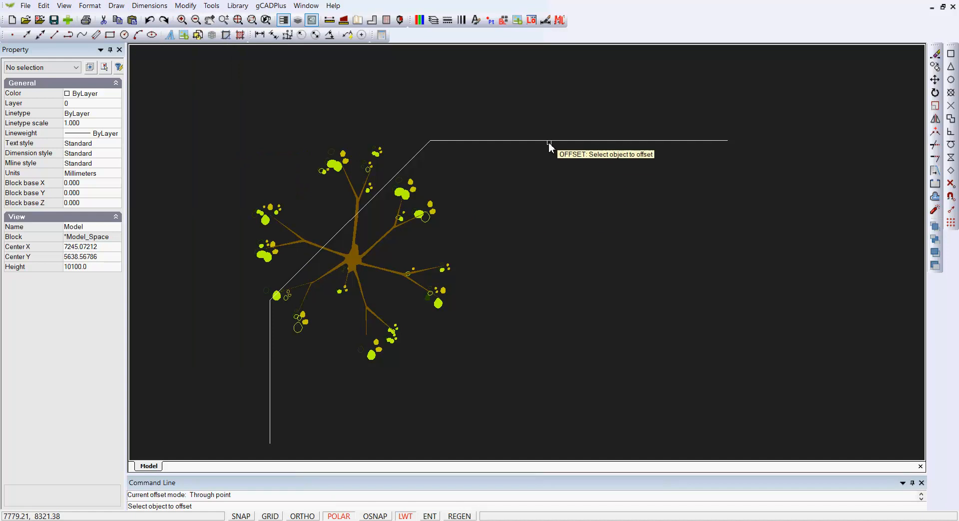
click(551, 142)
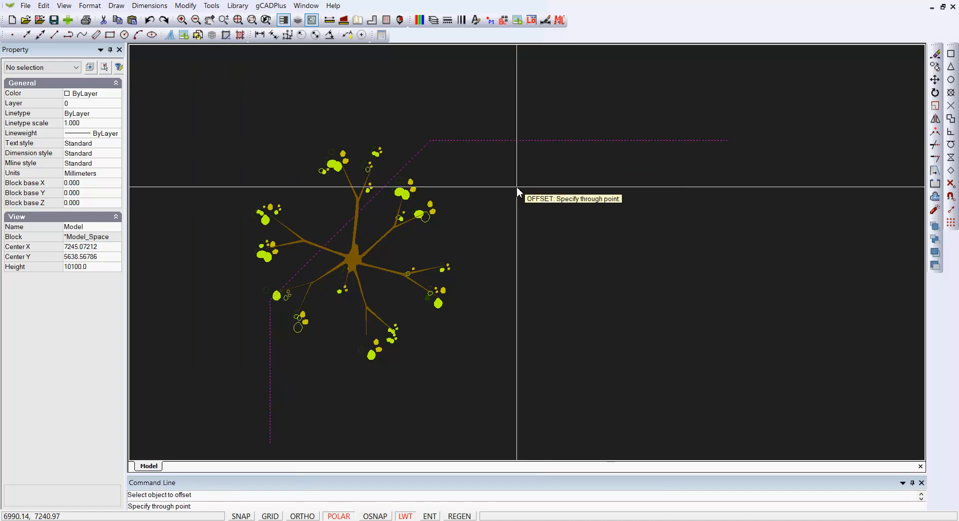
right_click(519, 192)
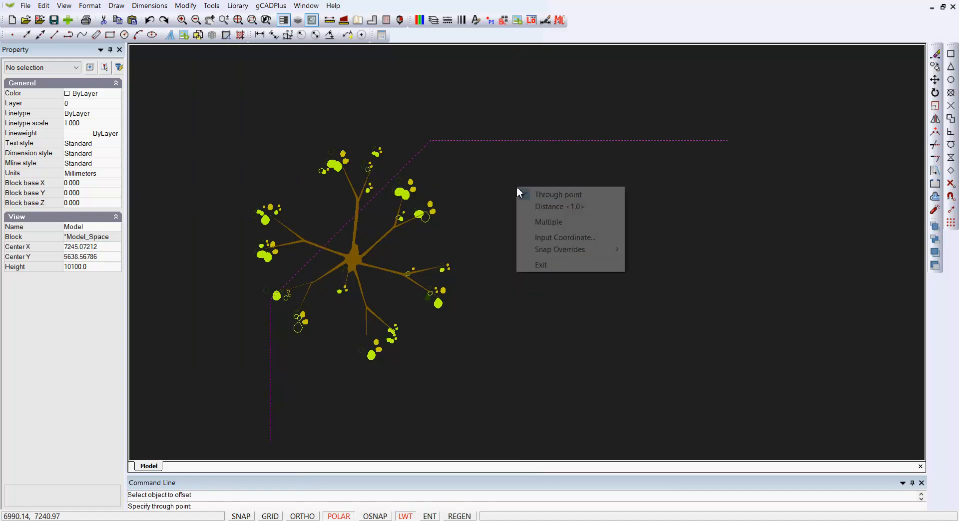
click(558, 207)
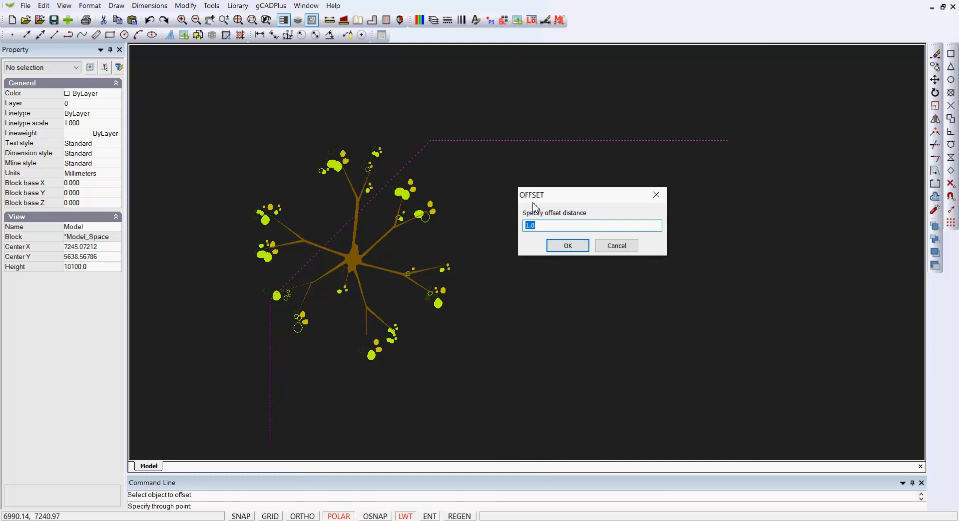
text(23)
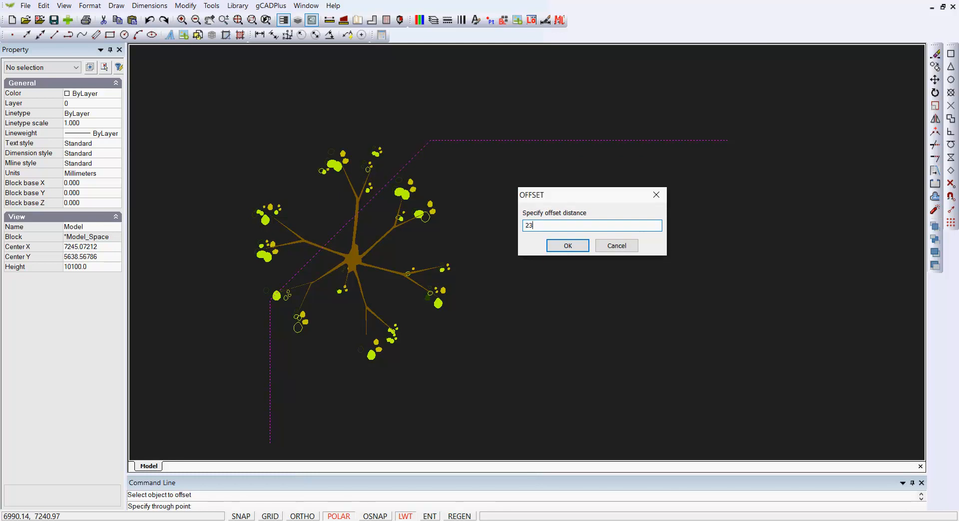
click(566, 245)
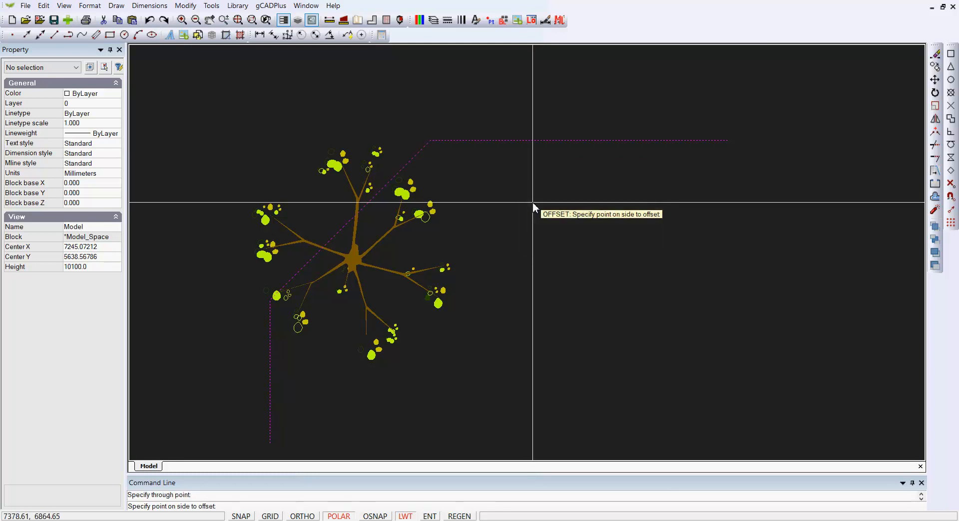
click(548, 218)
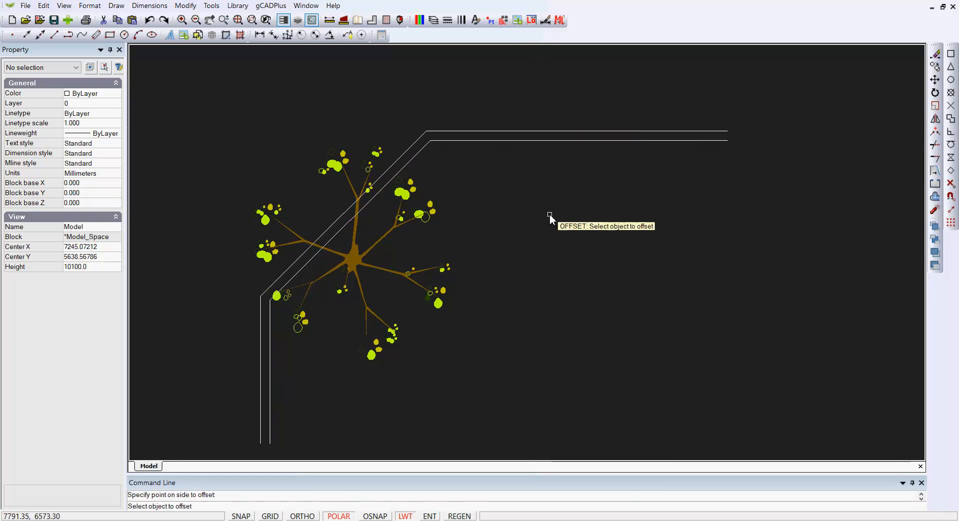
right_click(549, 217)
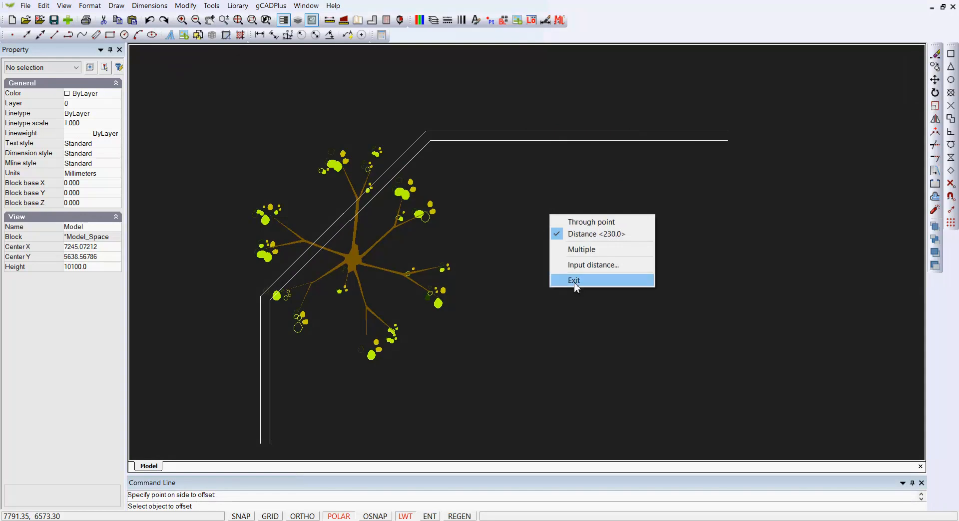
click(574, 280)
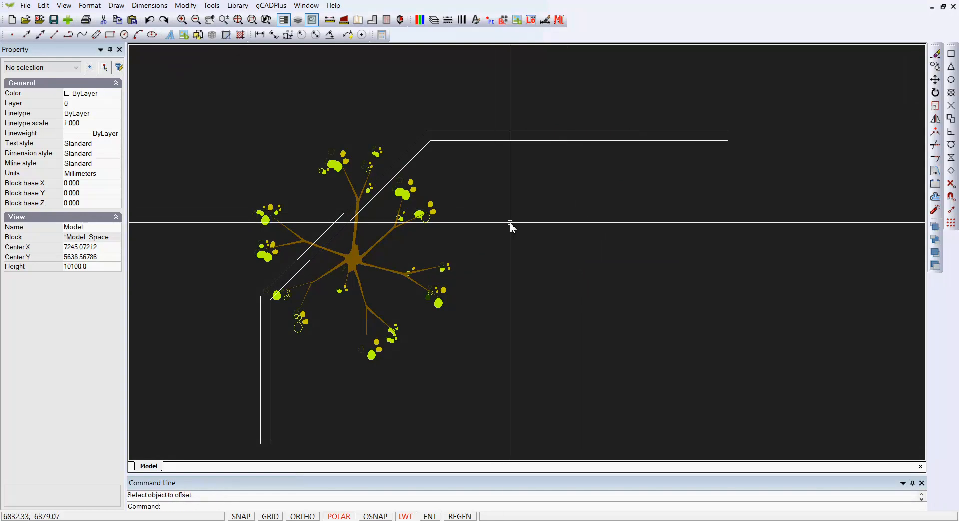
Zoom Window around the plant symbol and double wall corner
right_click(511, 223)
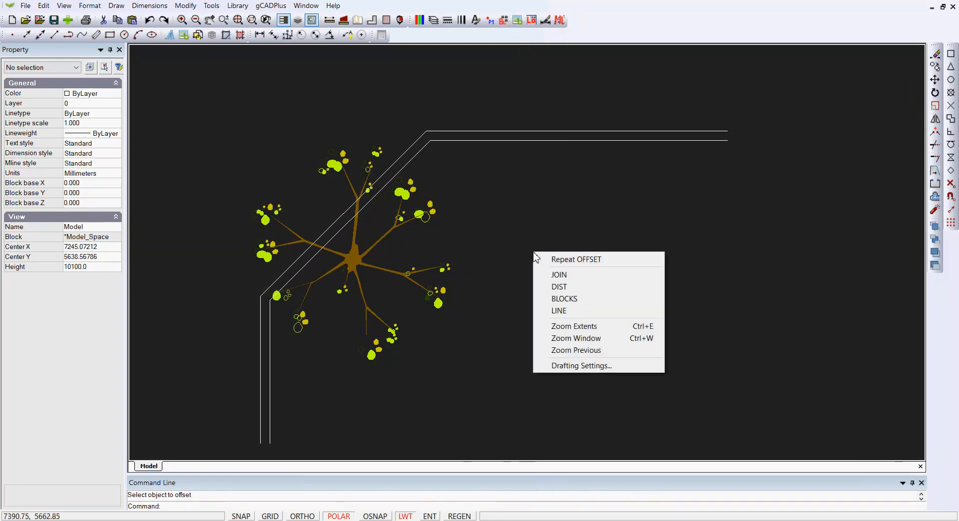
mouse_move(590, 338)
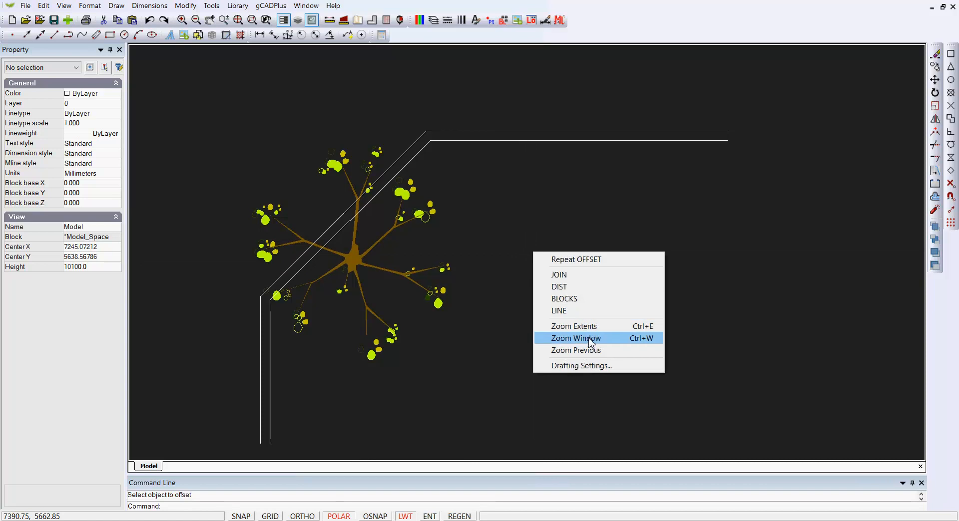
click(575, 337)
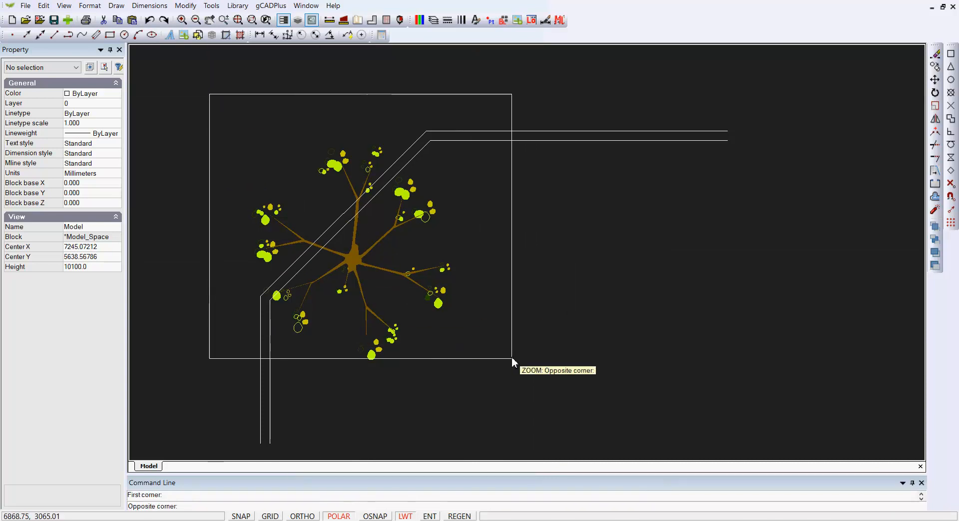
click(514, 363)
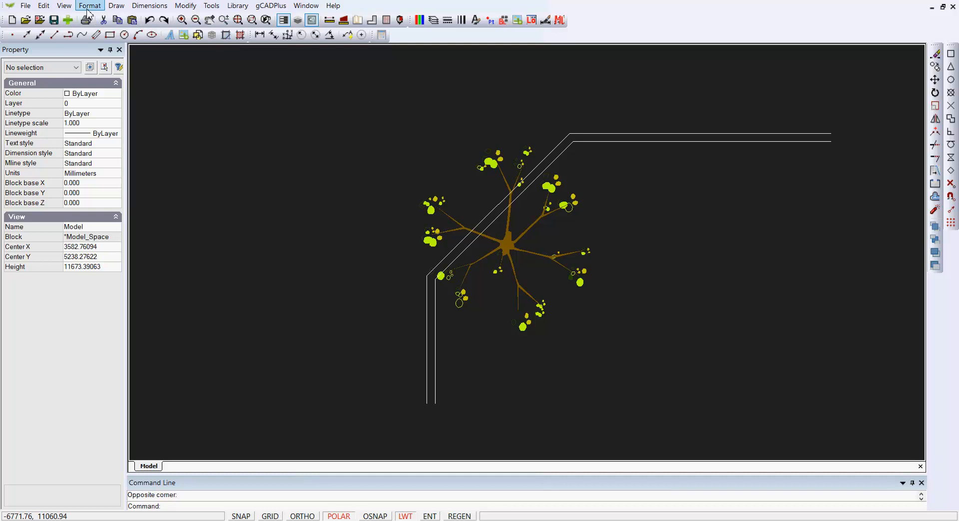
click(64, 6)
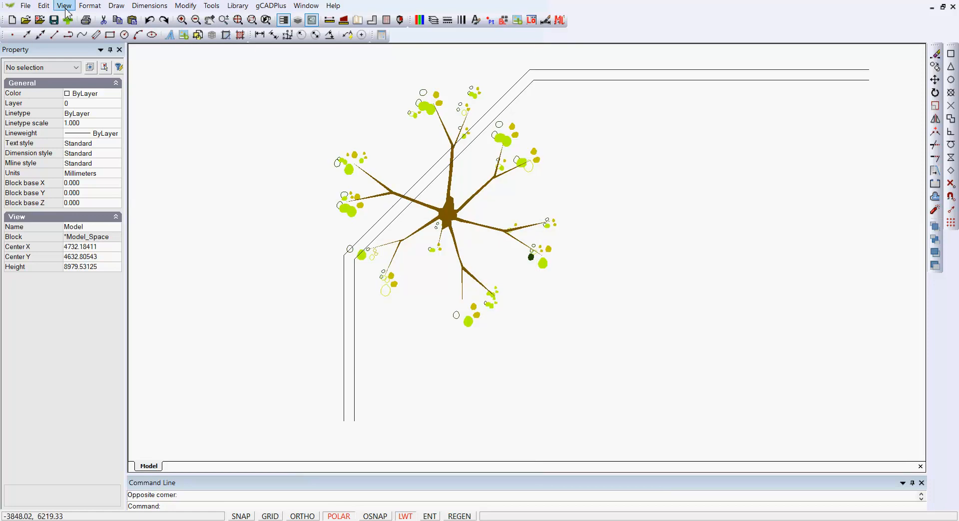
click(64, 6)
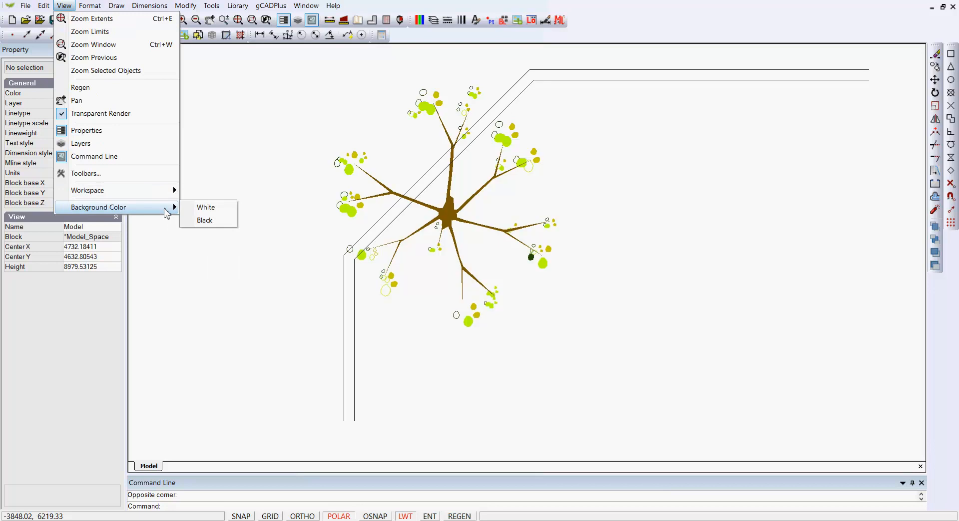
click(204, 219)
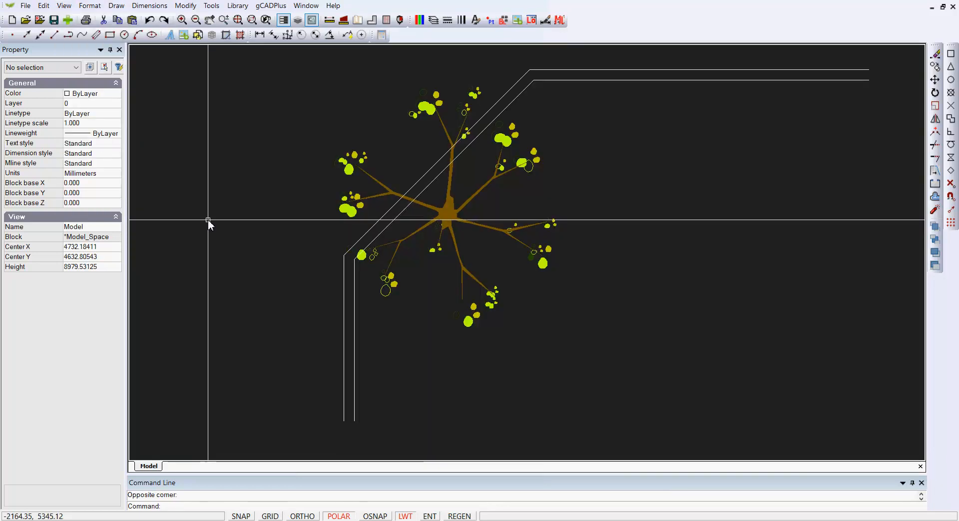
mouse_move(245, 215)
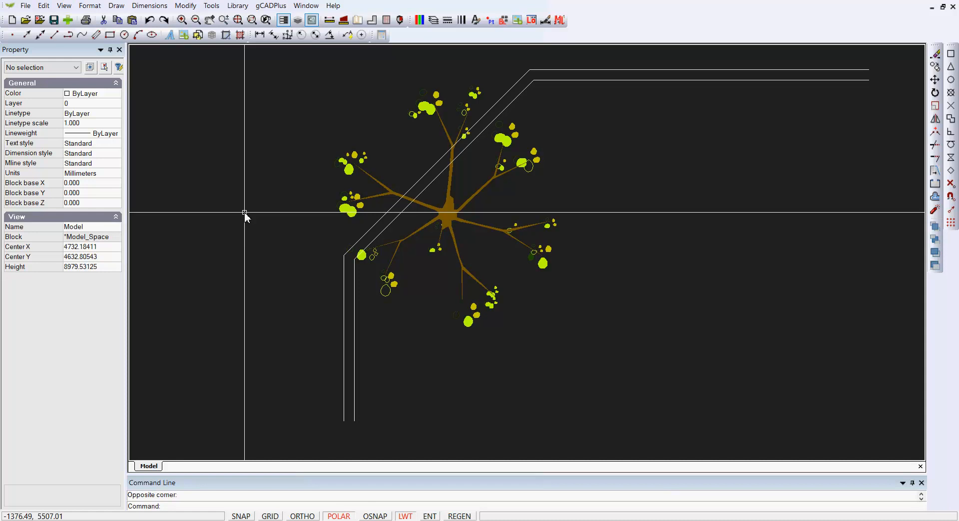
mouse_move(141, 133)
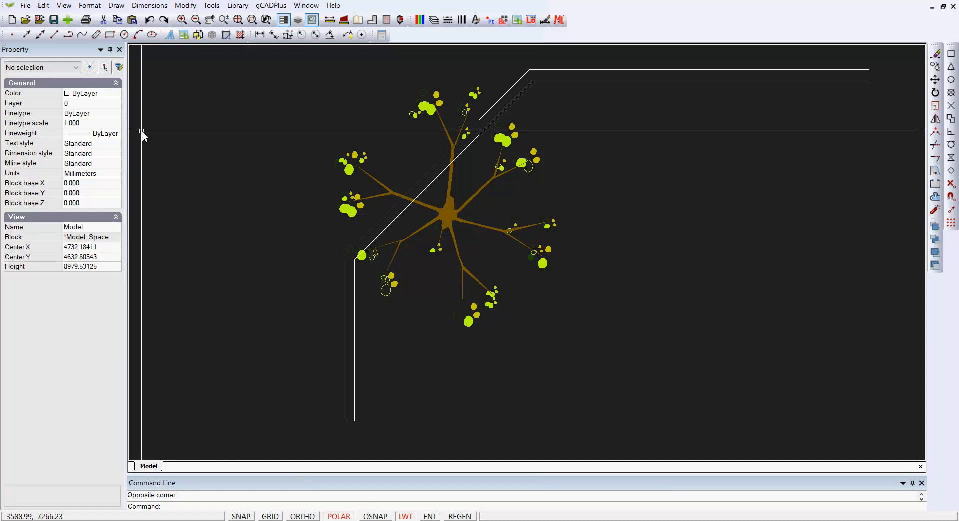
Add Layout1 via Format > Layouts with A3 297 x 420 paper in landscape orientation
click(89, 6)
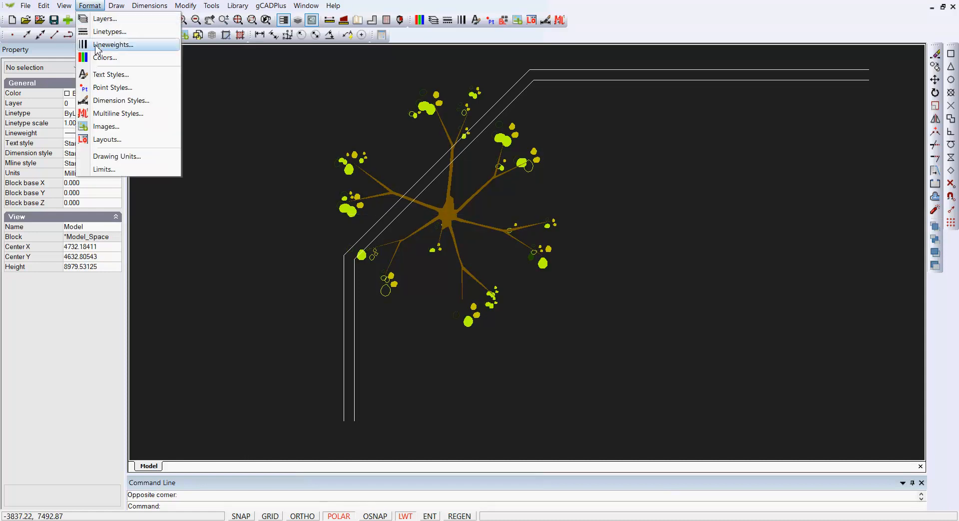
click(107, 140)
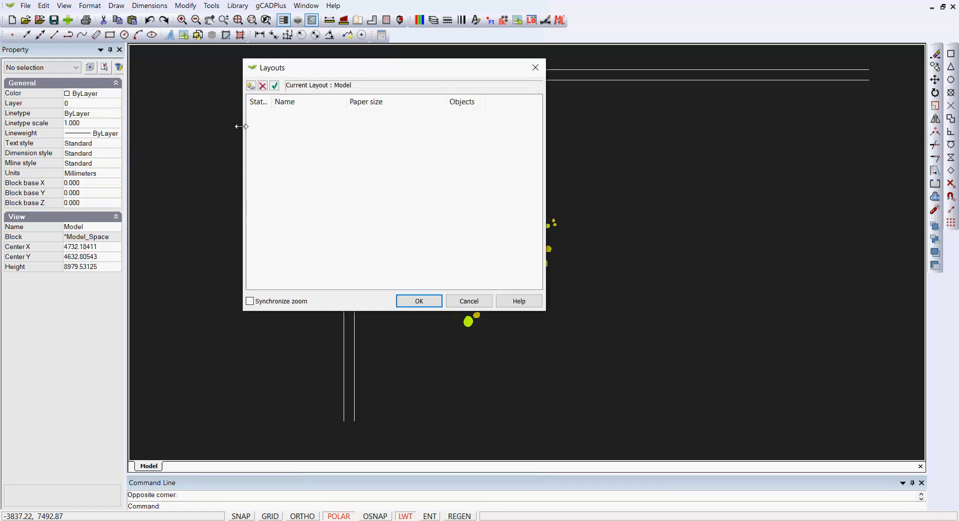
click(251, 85)
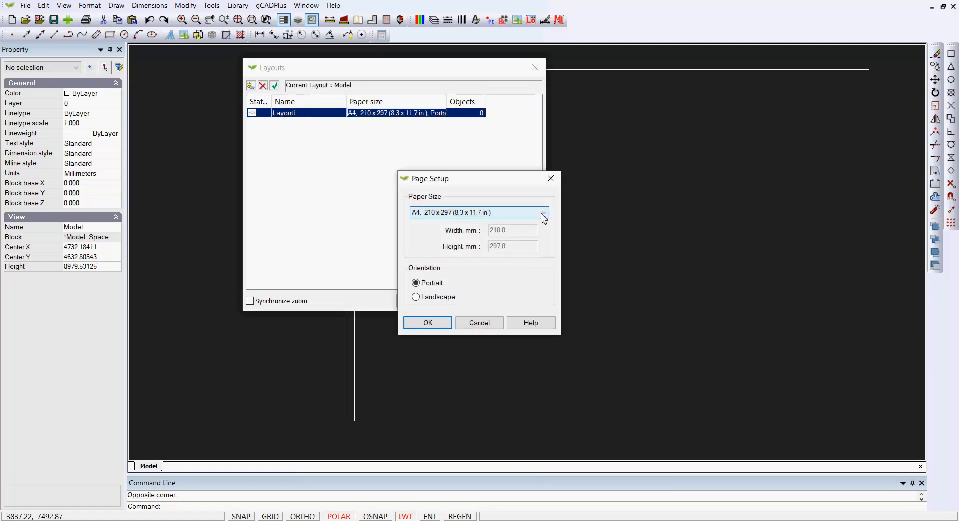
click(542, 212)
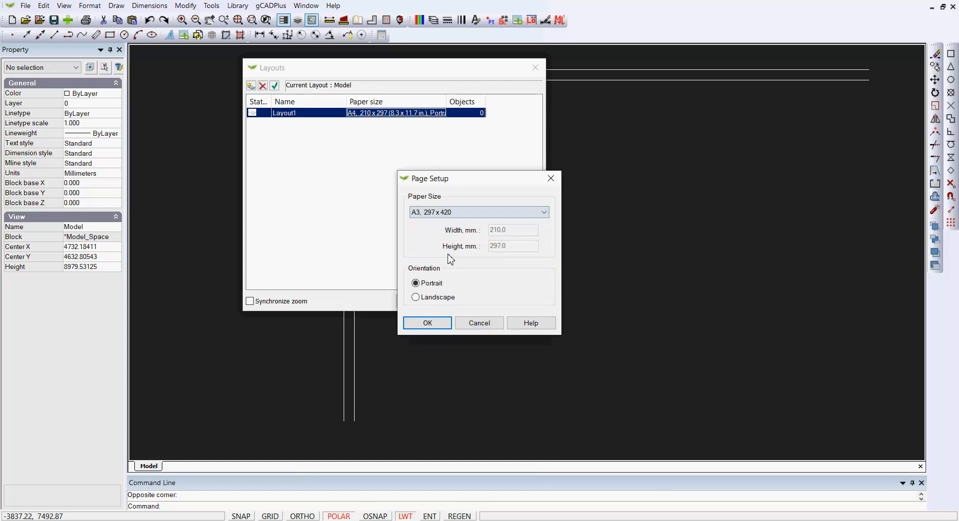
click(416, 296)
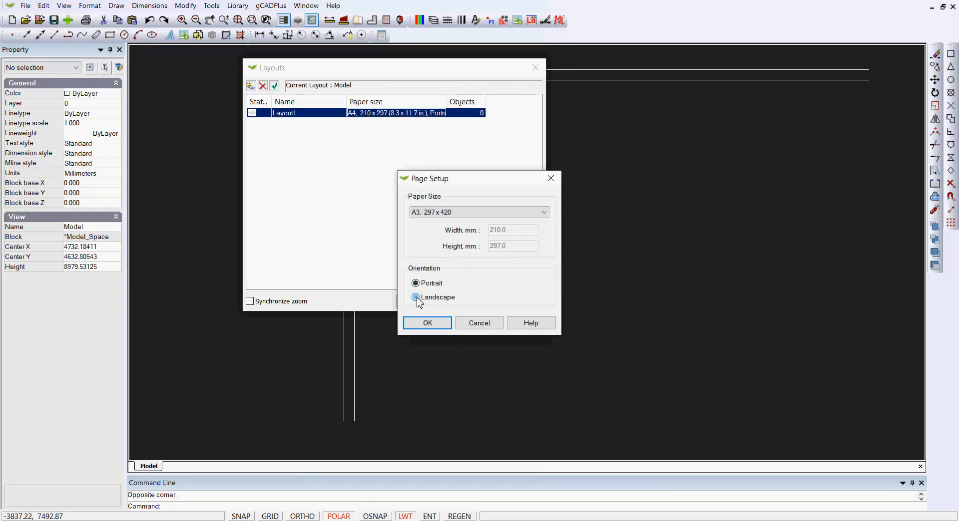
click(416, 297)
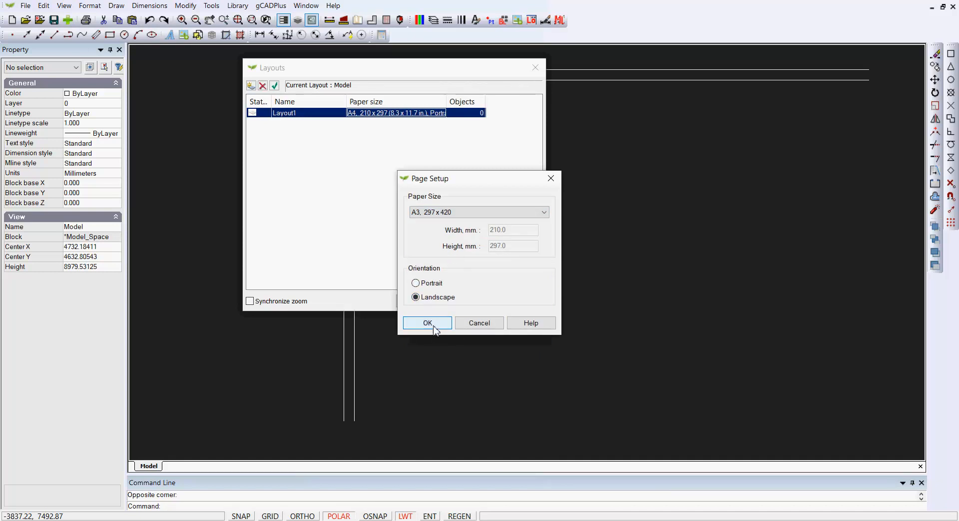
click(426, 323)
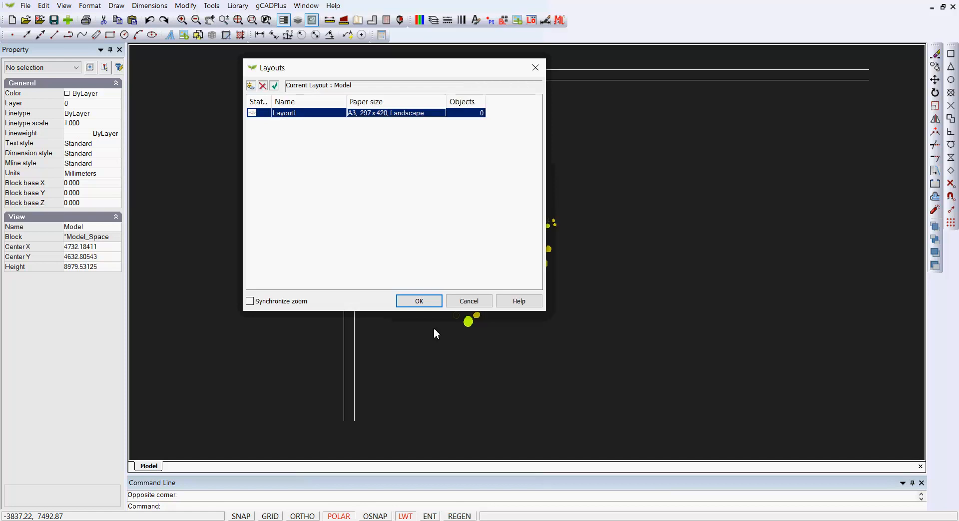
click(418, 301)
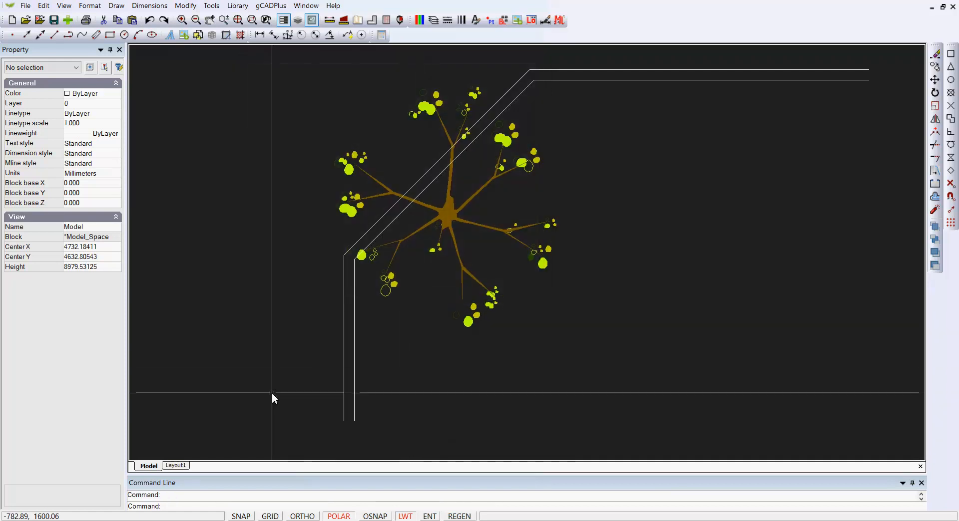
mouse_move(468, 132)
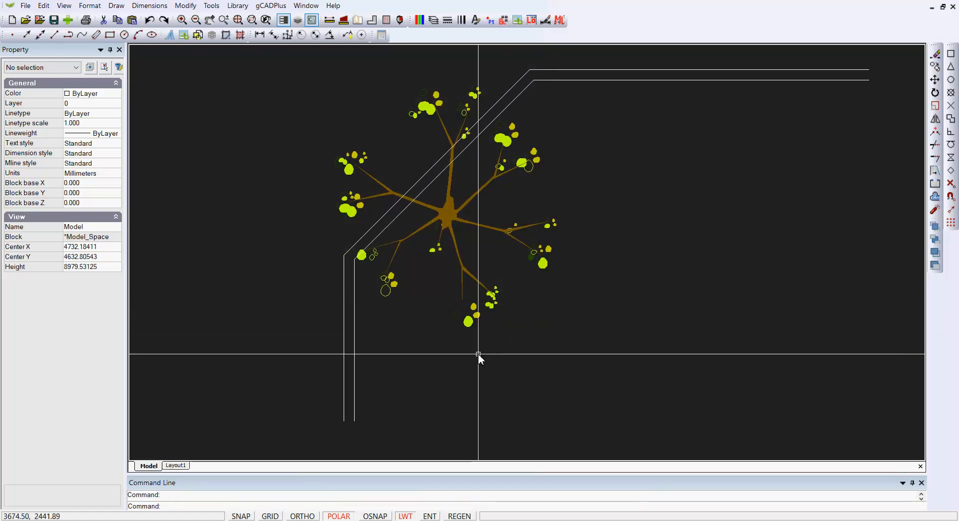
mouse_move(484, 365)
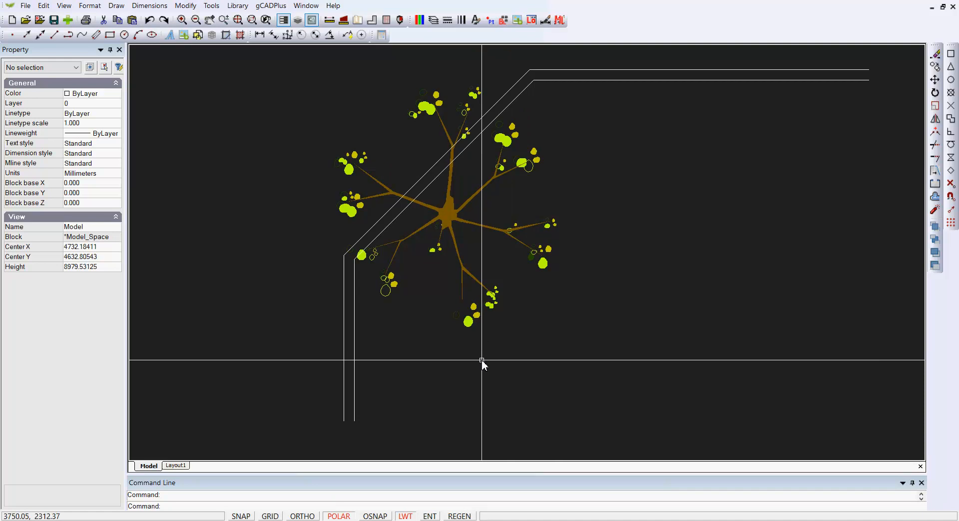
mouse_move(485, 355)
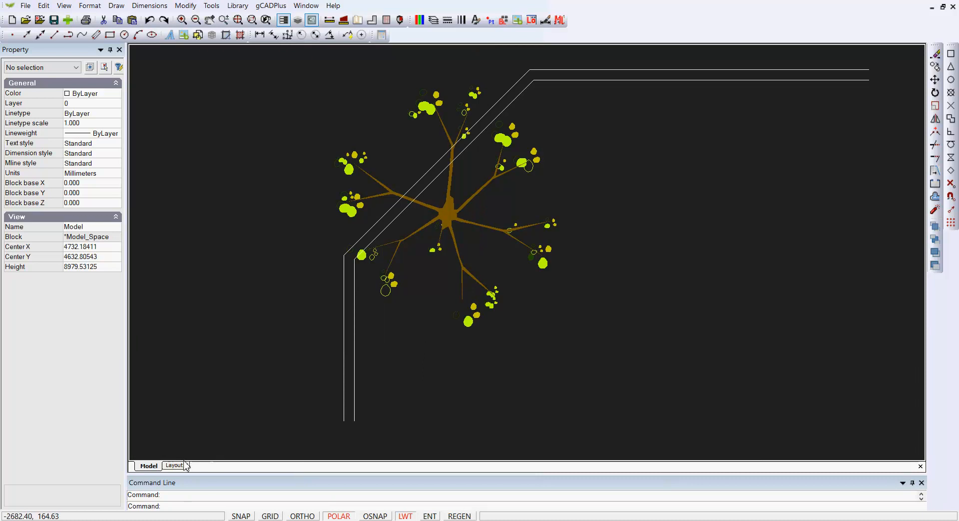
Show Layout1 zoomed to the full A3 sheet and turn the grid off
click(174, 465)
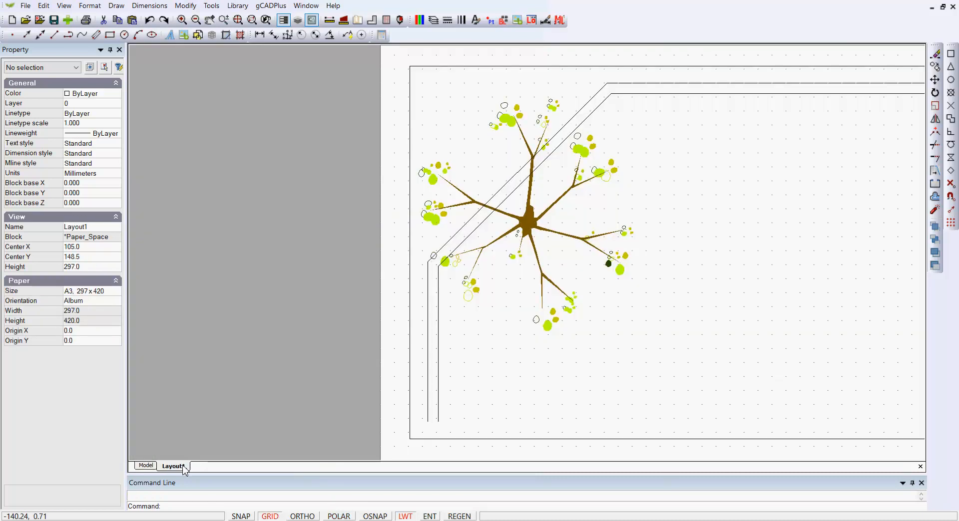
right_click(291, 280)
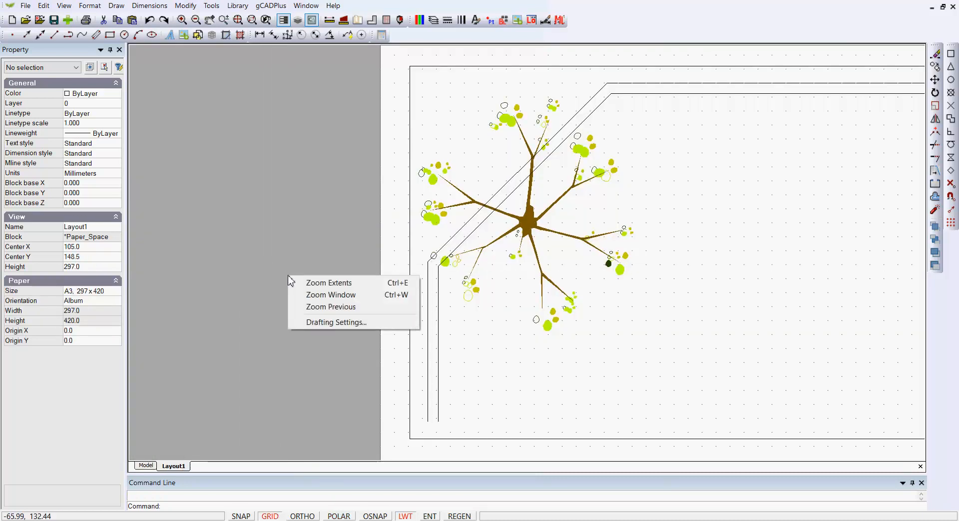
mouse_move(329, 282)
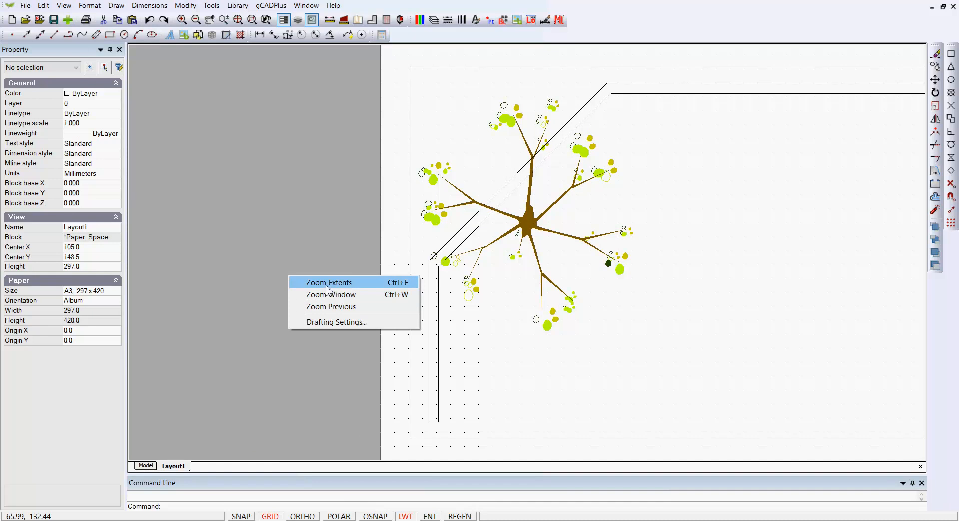
click(329, 283)
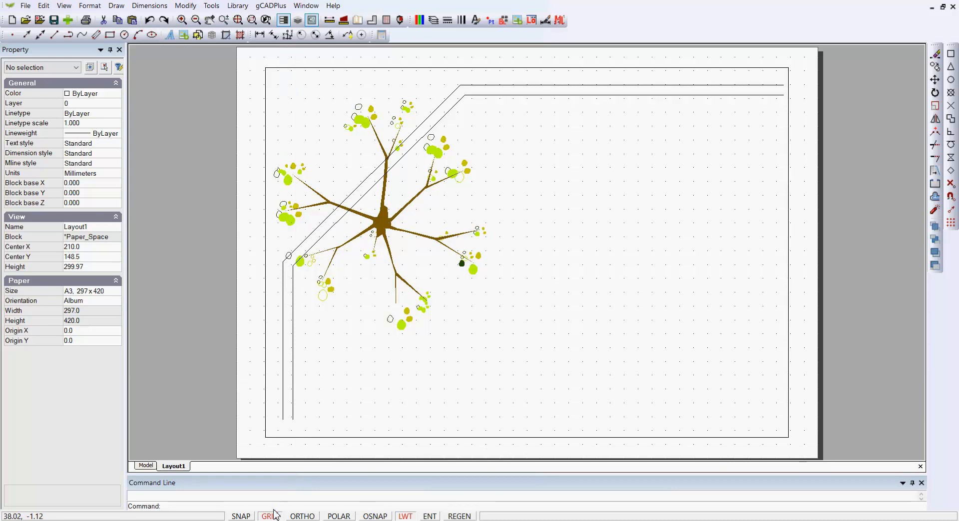
click(269, 516)
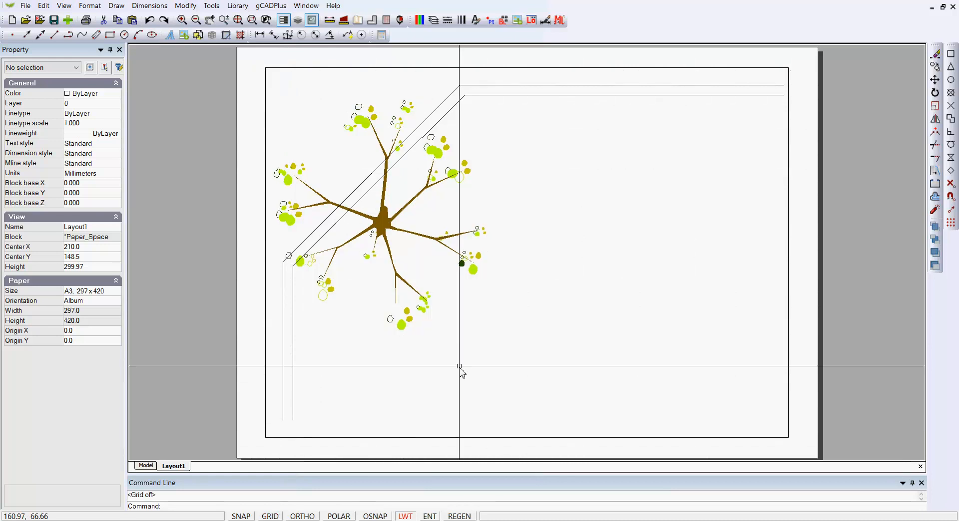
mouse_move(610, 258)
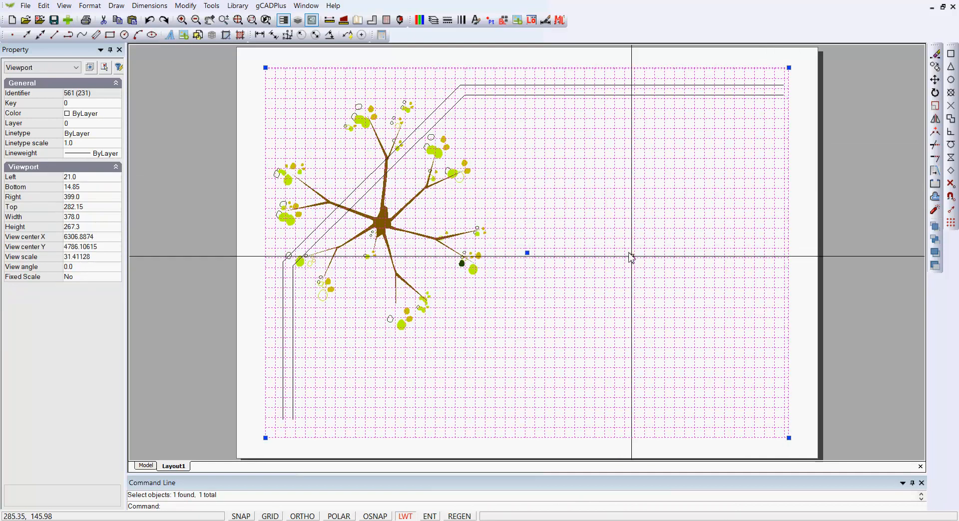
mouse_move(642, 271)
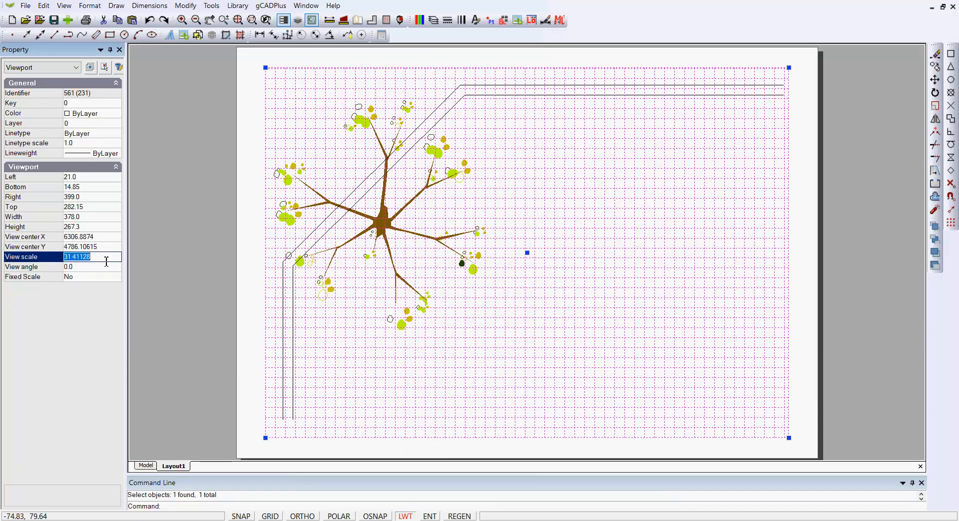
Set the Layout1 viewport's View scale to 20
text(20)
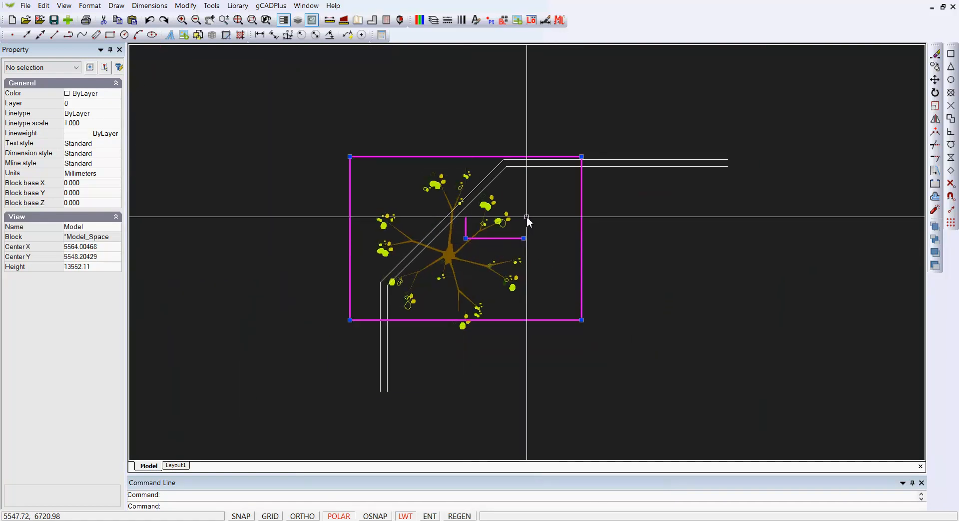
Flip between Model and Layout1 so the viewport shows the enlarged plant and wall corner
click(175, 465)
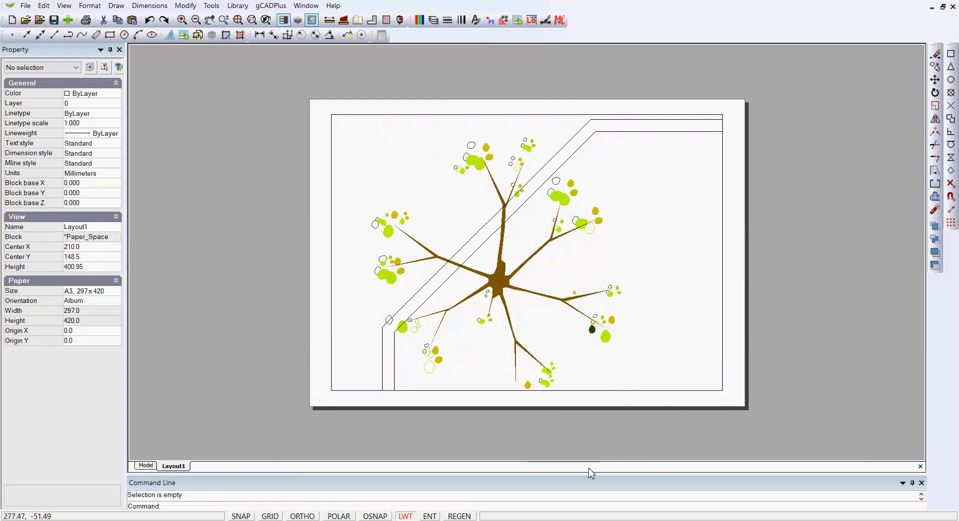
mouse_move(578, 475)
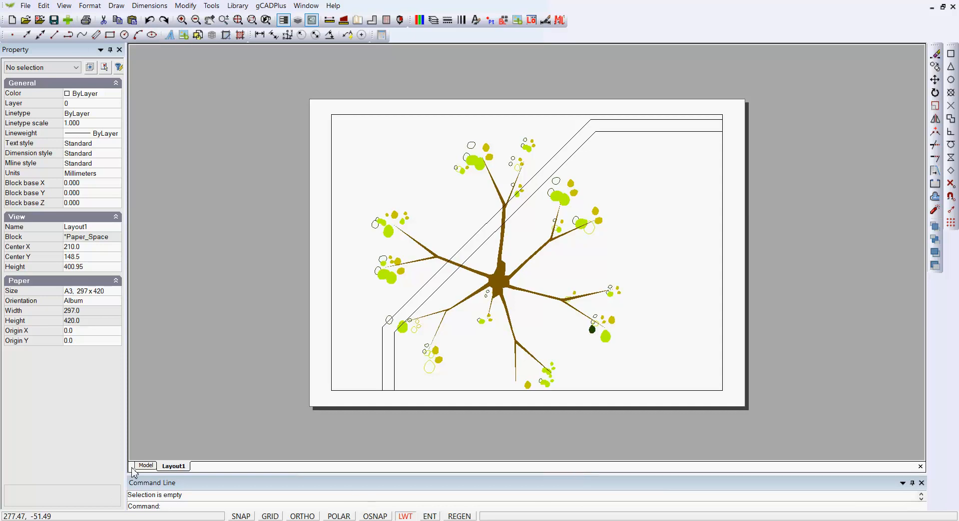
click(145, 465)
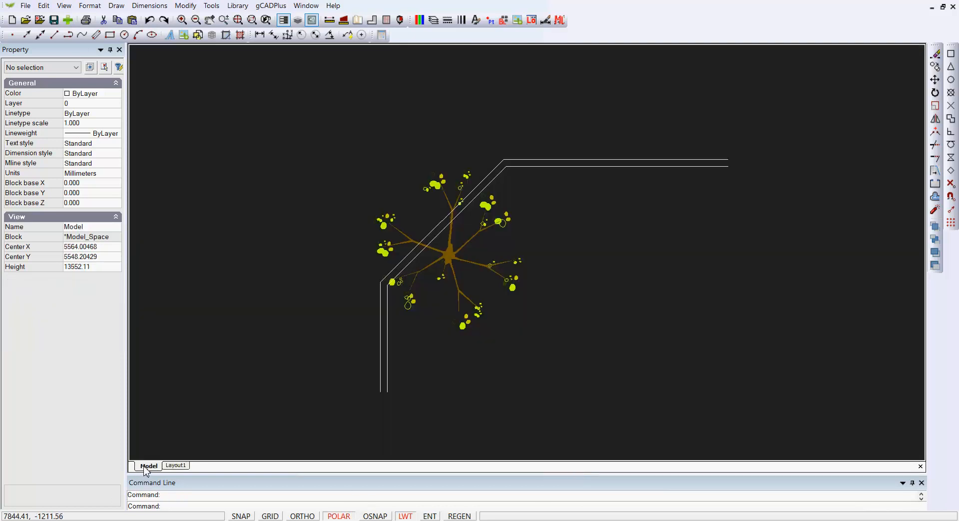
mouse_move(130, 474)
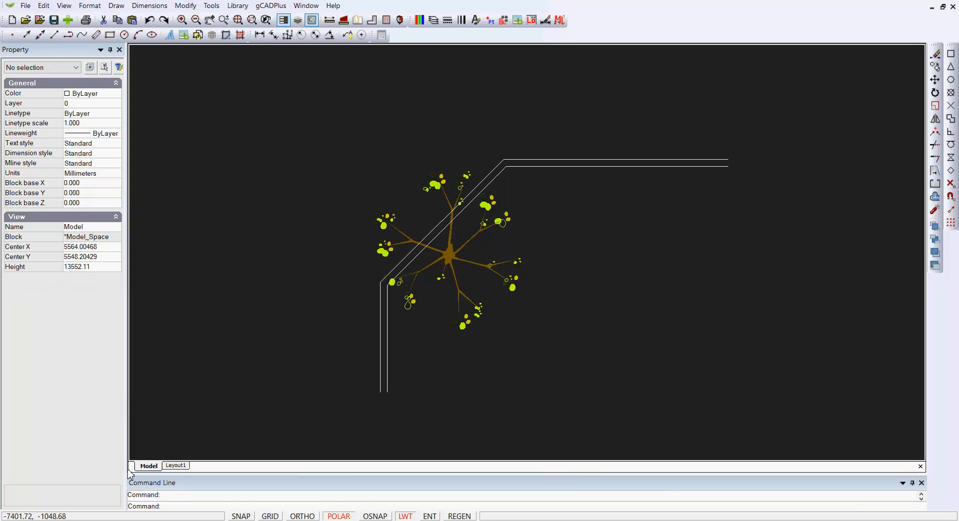
click(175, 466)
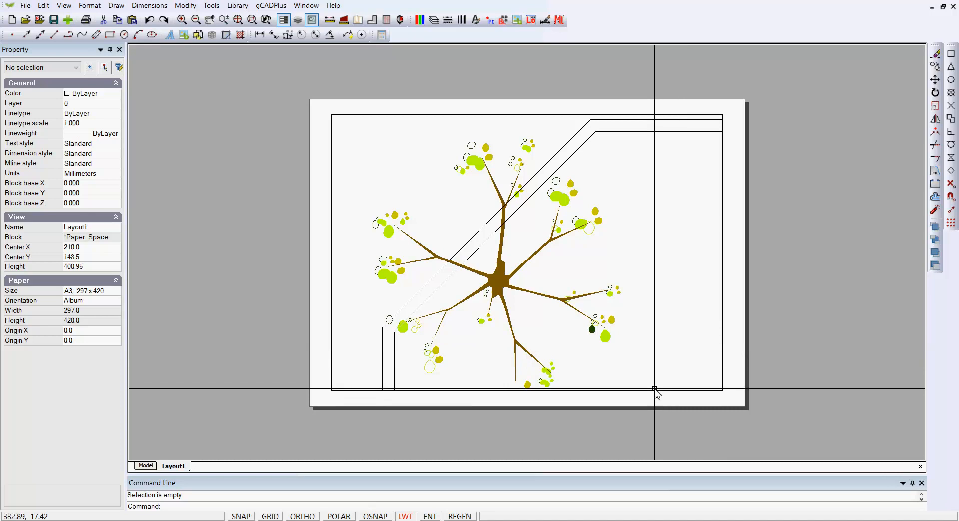
mouse_move(683, 289)
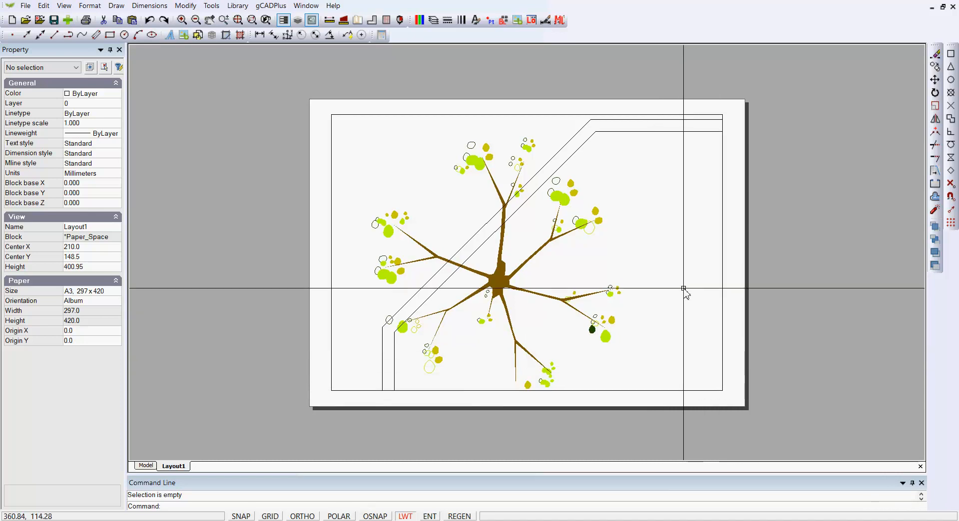
Give the selected Layout1 viewport a View scale of 50, shrinking the plant and wall
click(683, 289)
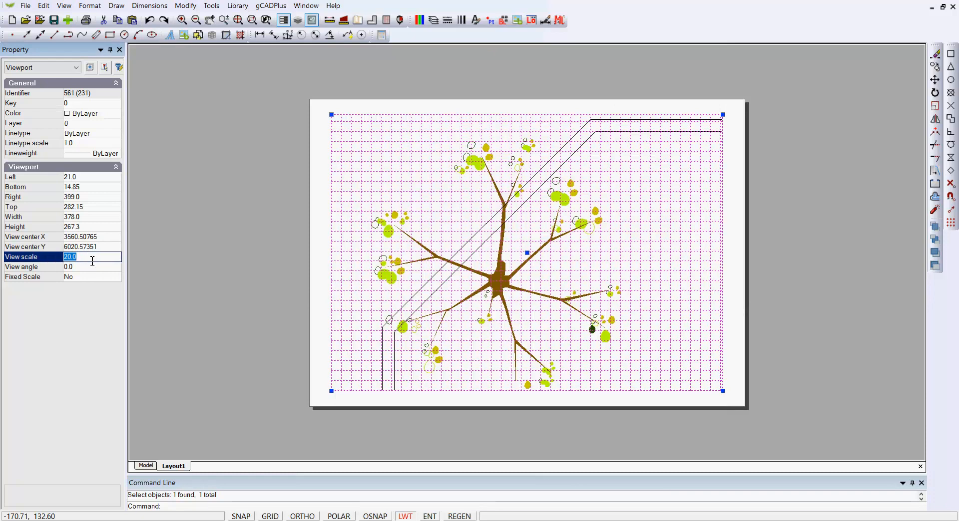
text(50)
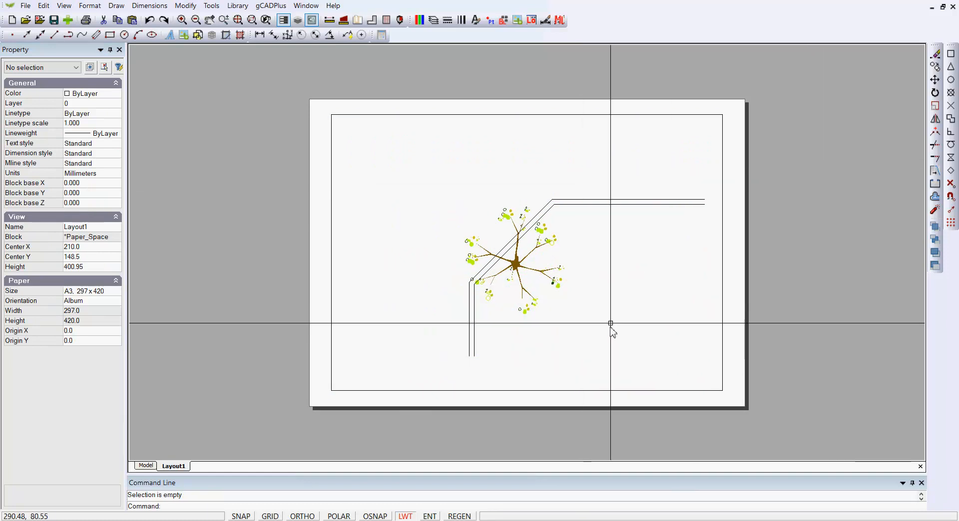
mouse_move(580, 287)
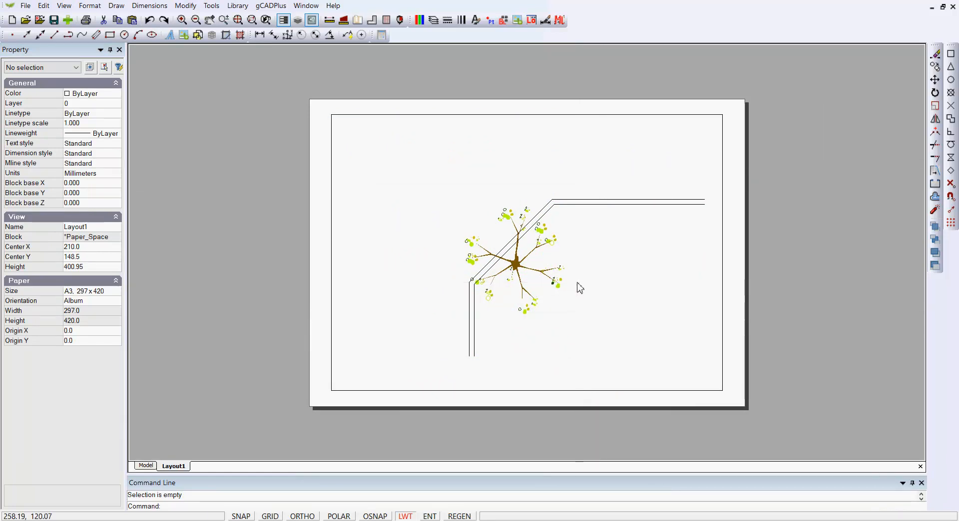
From model space, send the framed viewport outline area to the layout via Display on Layout
click(146, 466)
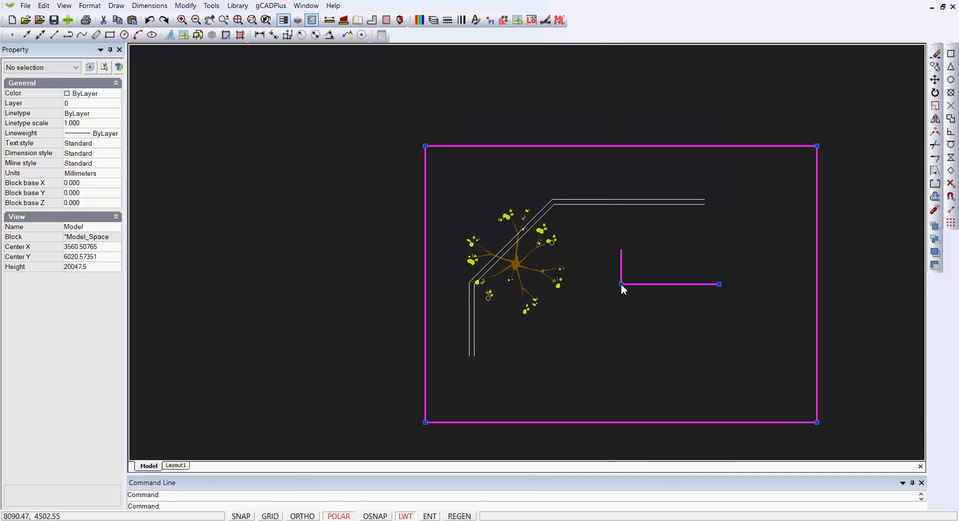
right_click(622, 285)
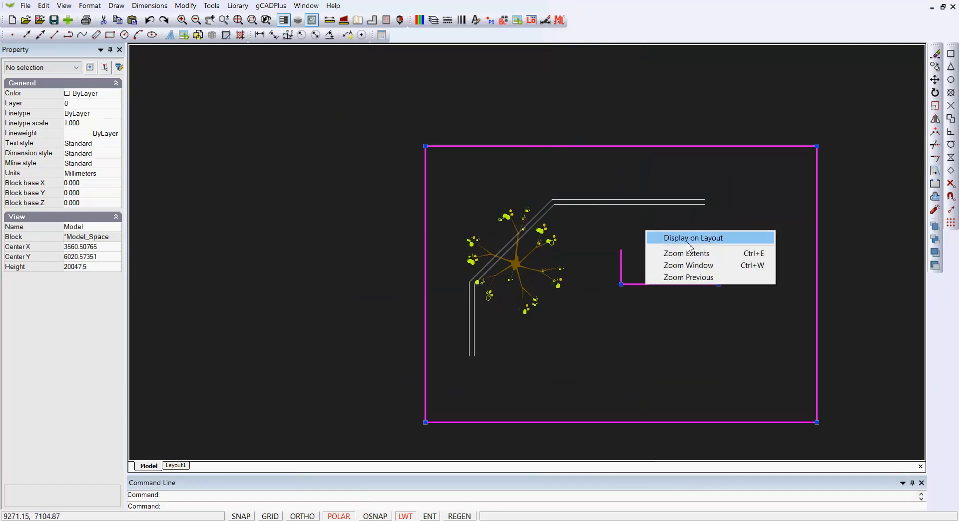
click(691, 238)
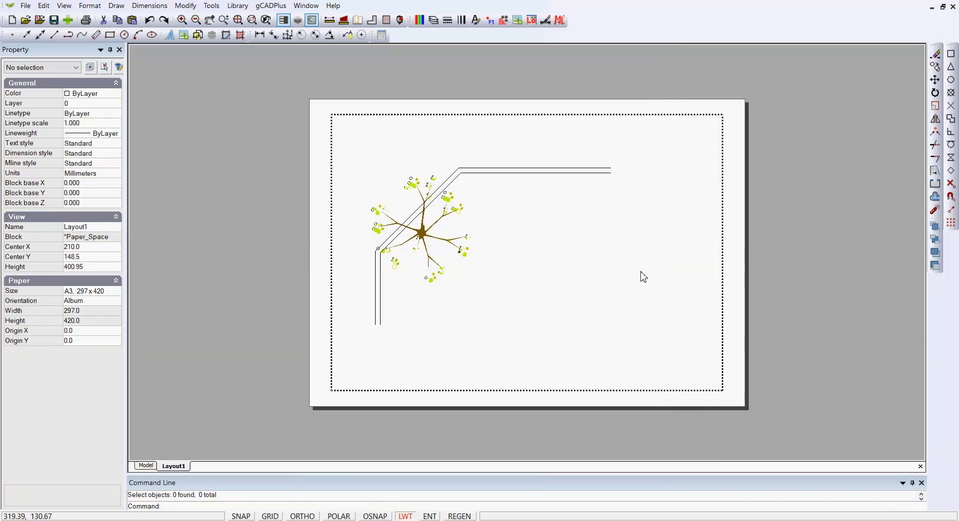